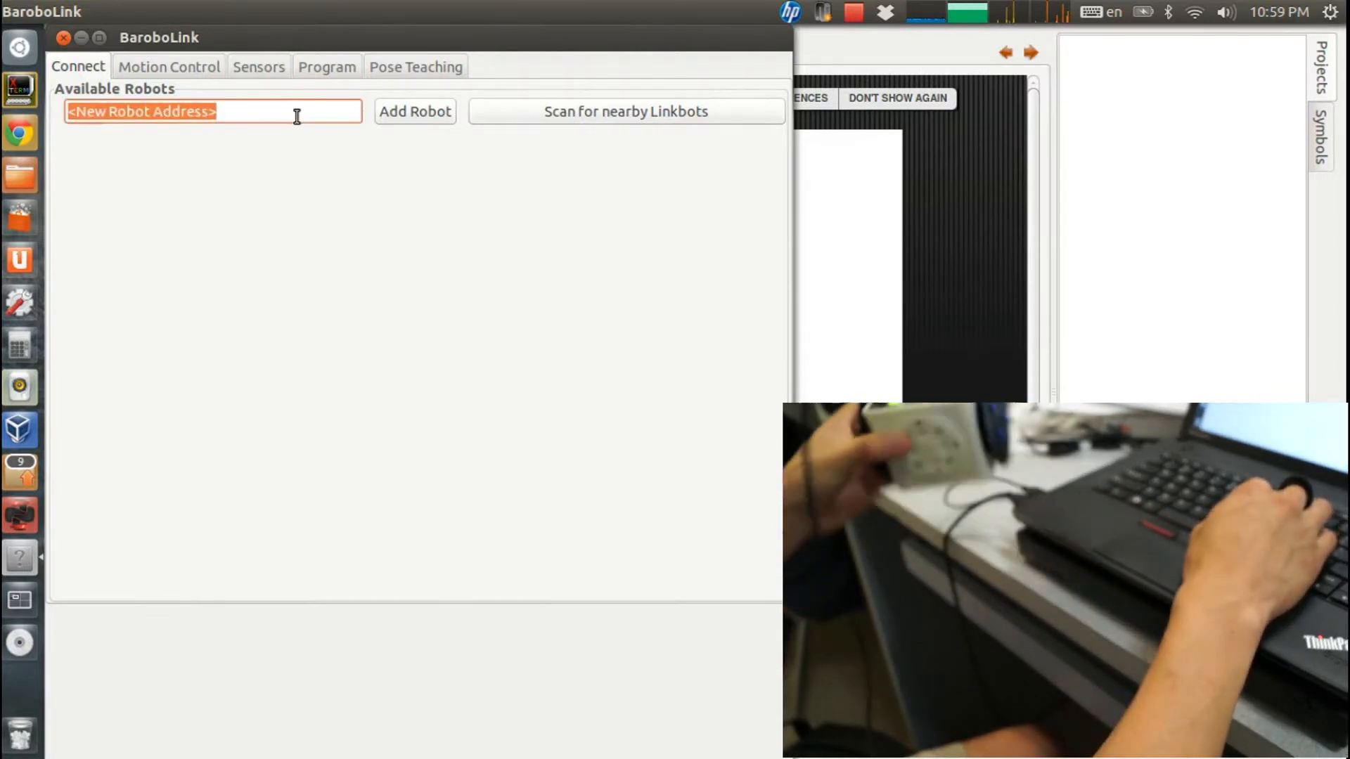
# Step: Add robot CFC3, connect to it, and beep it twice to confirm the link
pyautogui.write('CFC3')
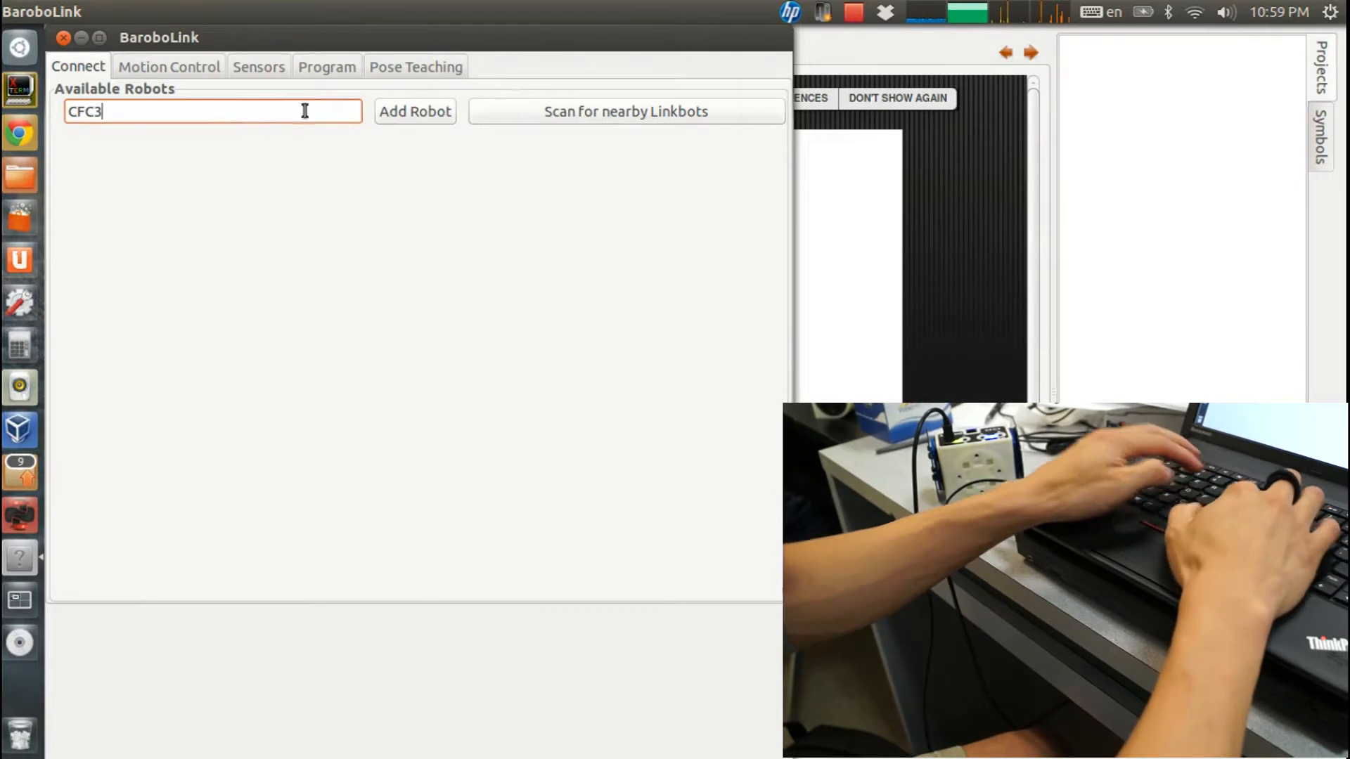
pyautogui.click(413, 111)
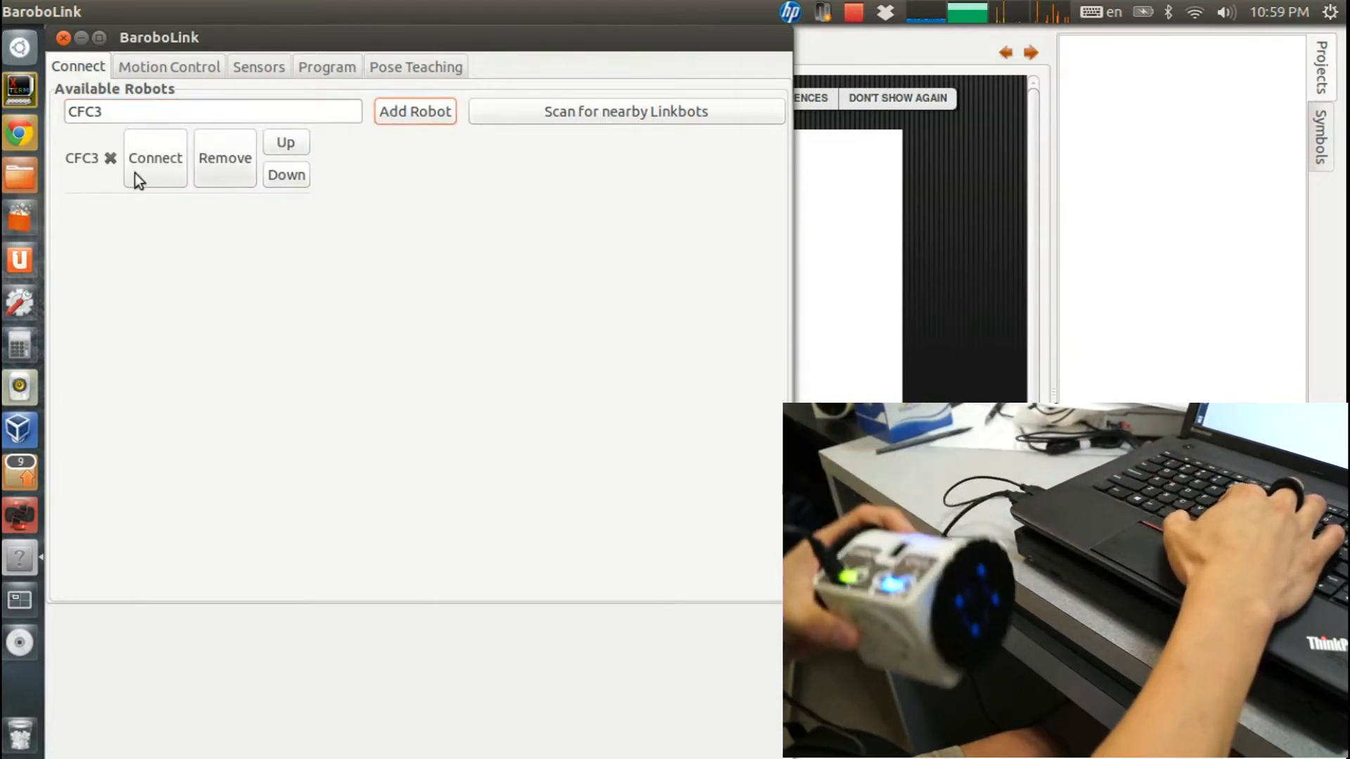
pyautogui.click(155, 157)
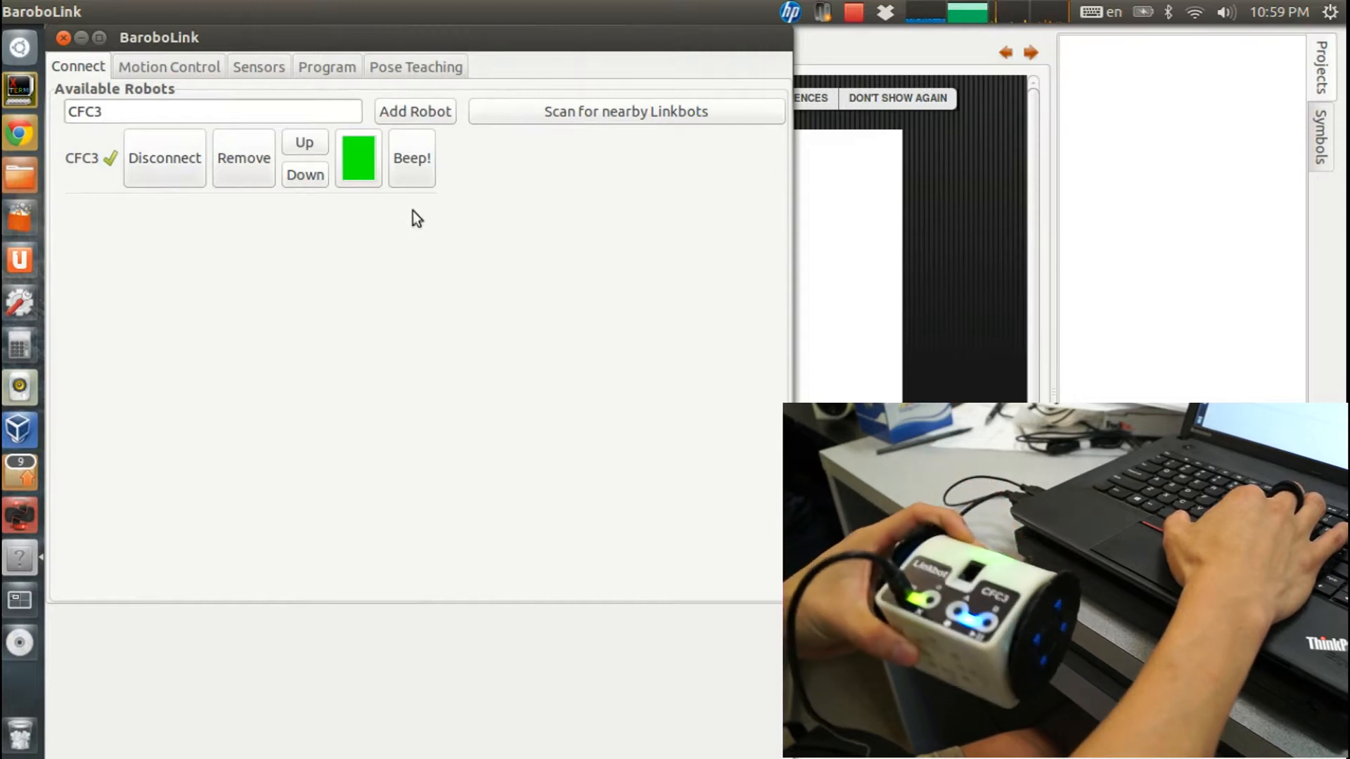
pyautogui.click(412, 157)
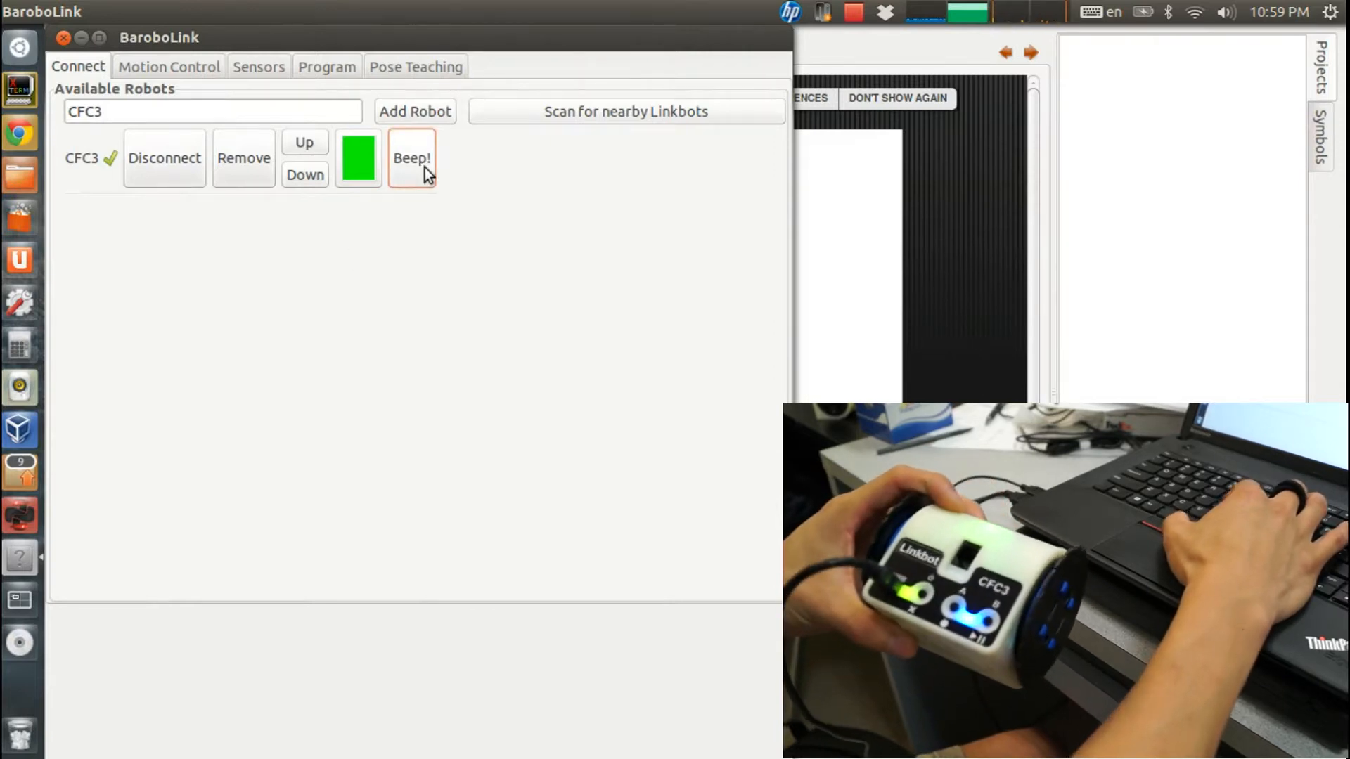
pyautogui.click(412, 158)
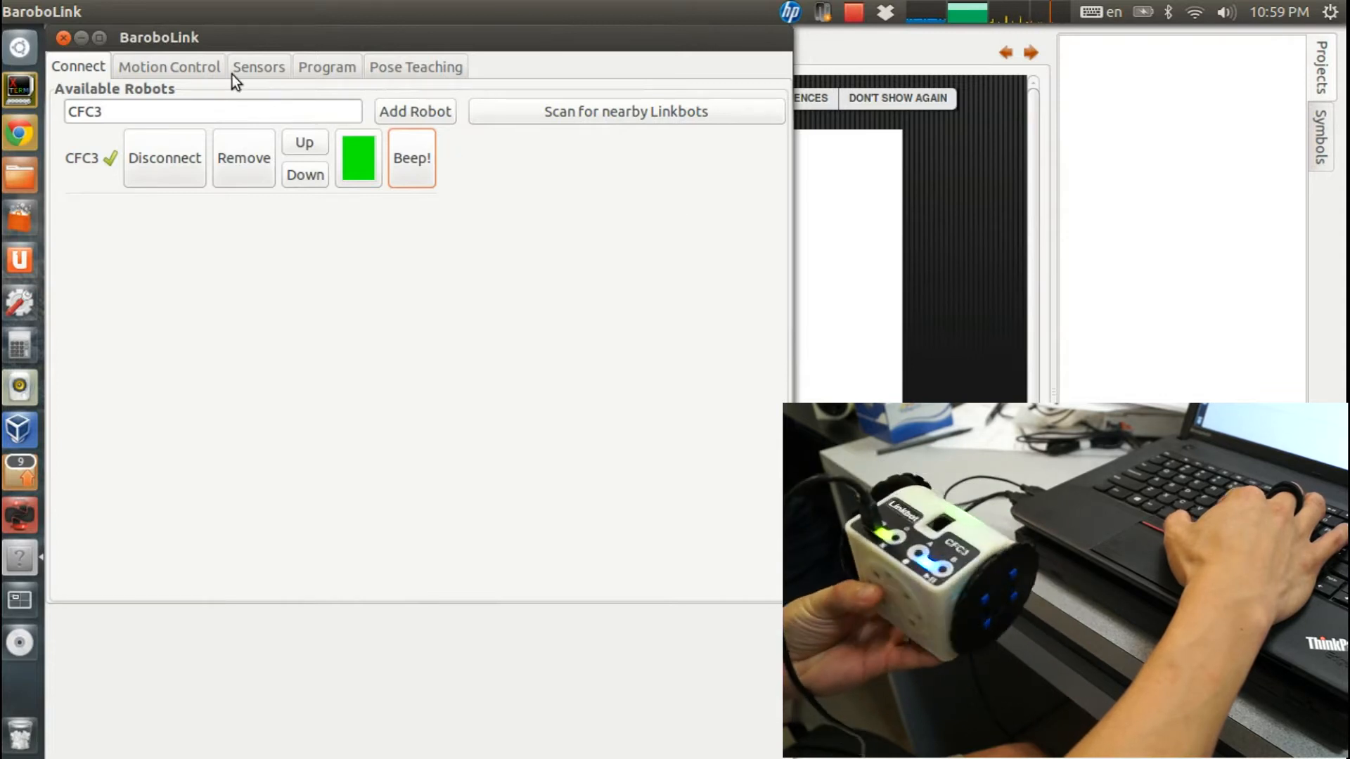
# Step: Drive joint 3 up to about 50°, down to about -100°, then back near 50° via its position slider
pyautogui.click(169, 66)
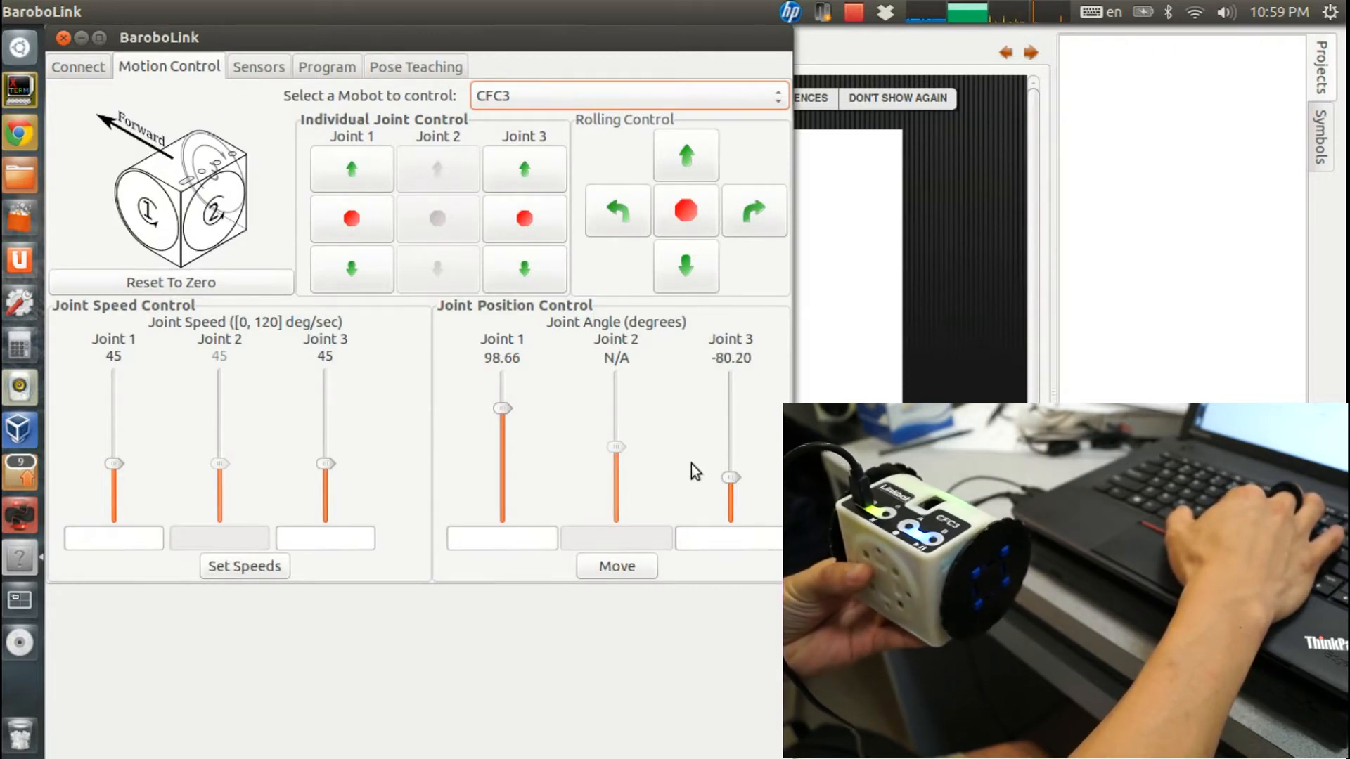
pyautogui.moveTo(502, 408); pyautogui.dragTo(502, 417)
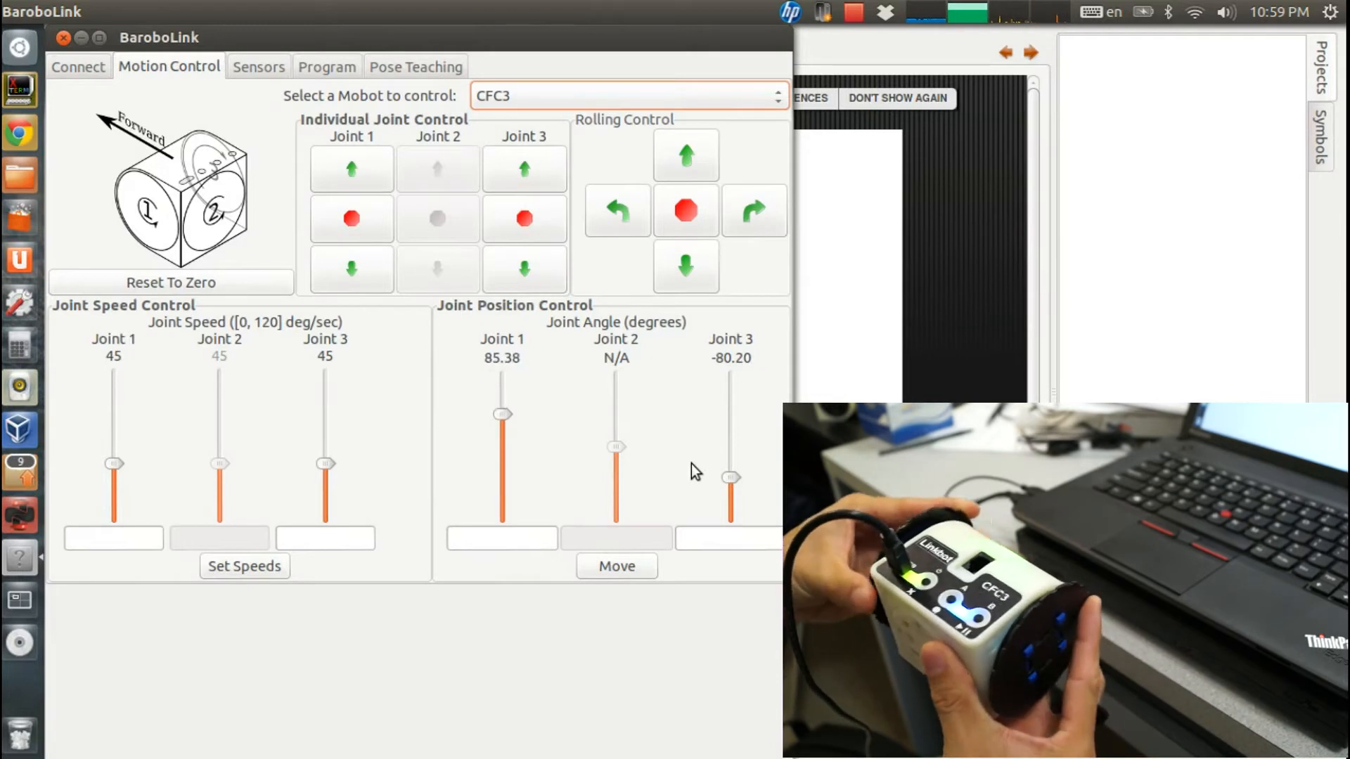
pyautogui.moveTo(502, 413); pyautogui.dragTo(502, 438)
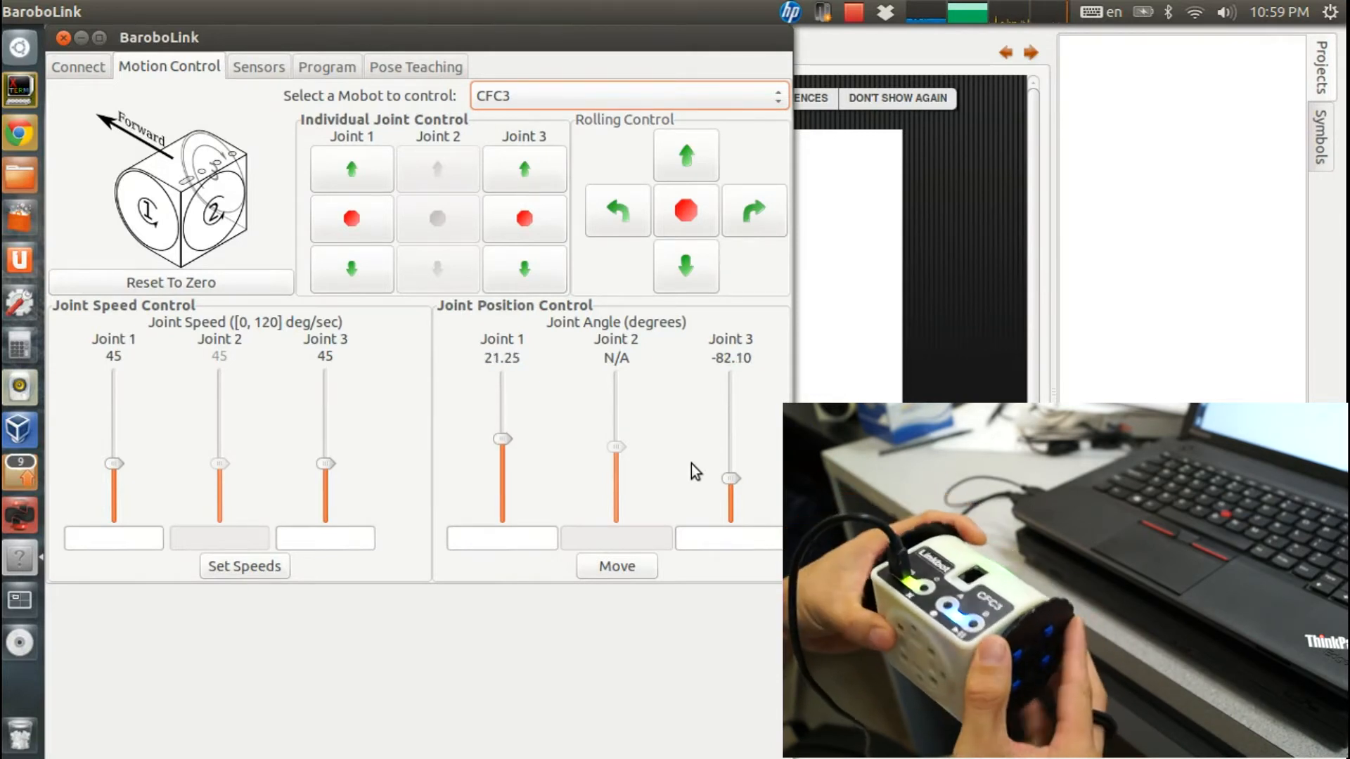
pyautogui.moveTo(730, 478); pyautogui.dragTo(730, 456)
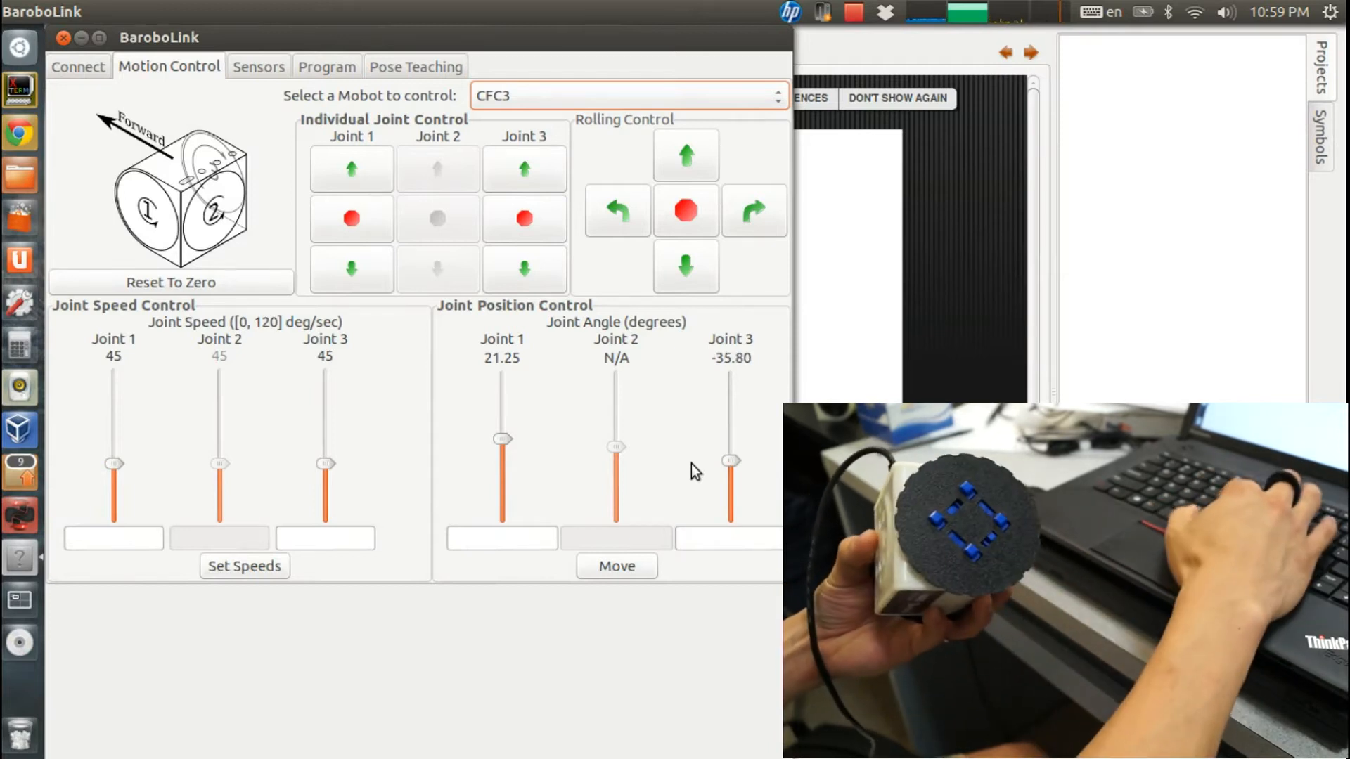
pyautogui.moveTo(731, 461); pyautogui.dragTo(731, 422)
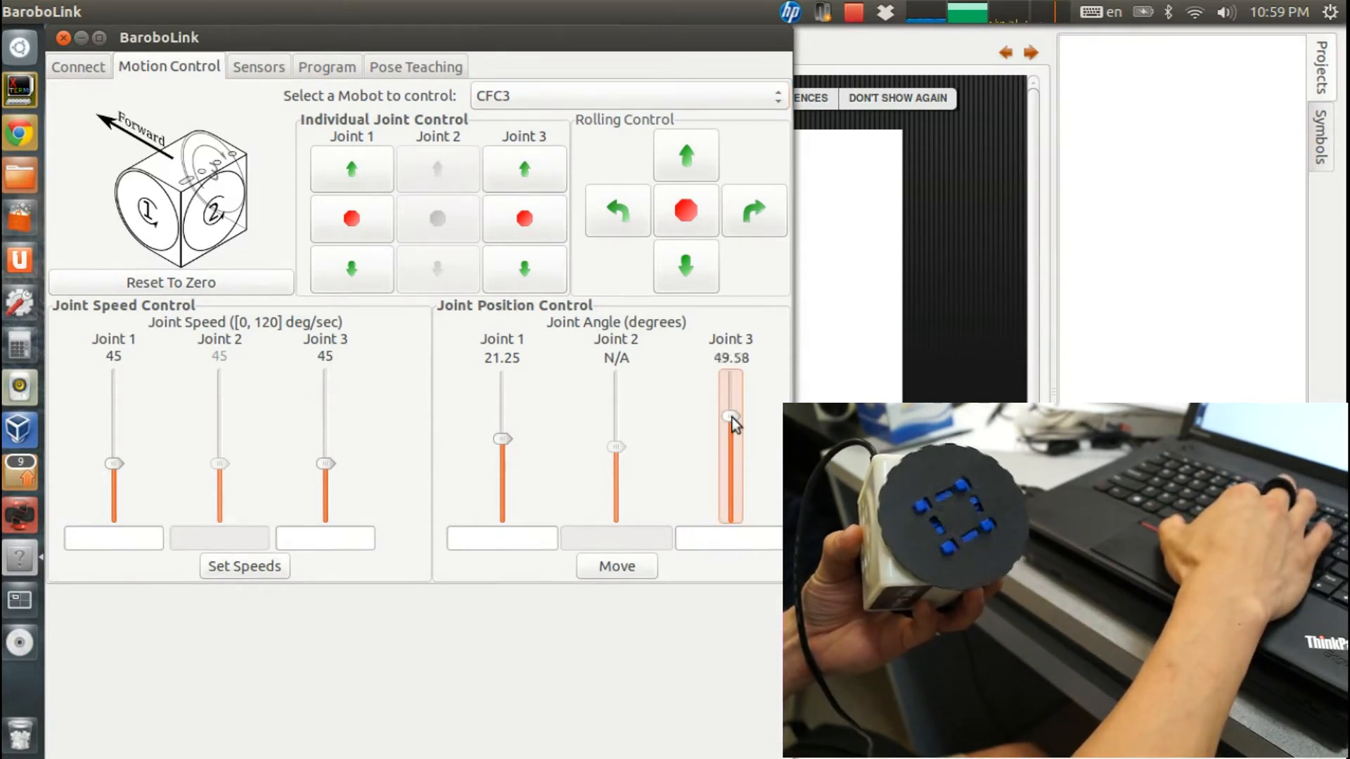
pyautogui.moveTo(731, 422); pyautogui.dragTo(731, 478)
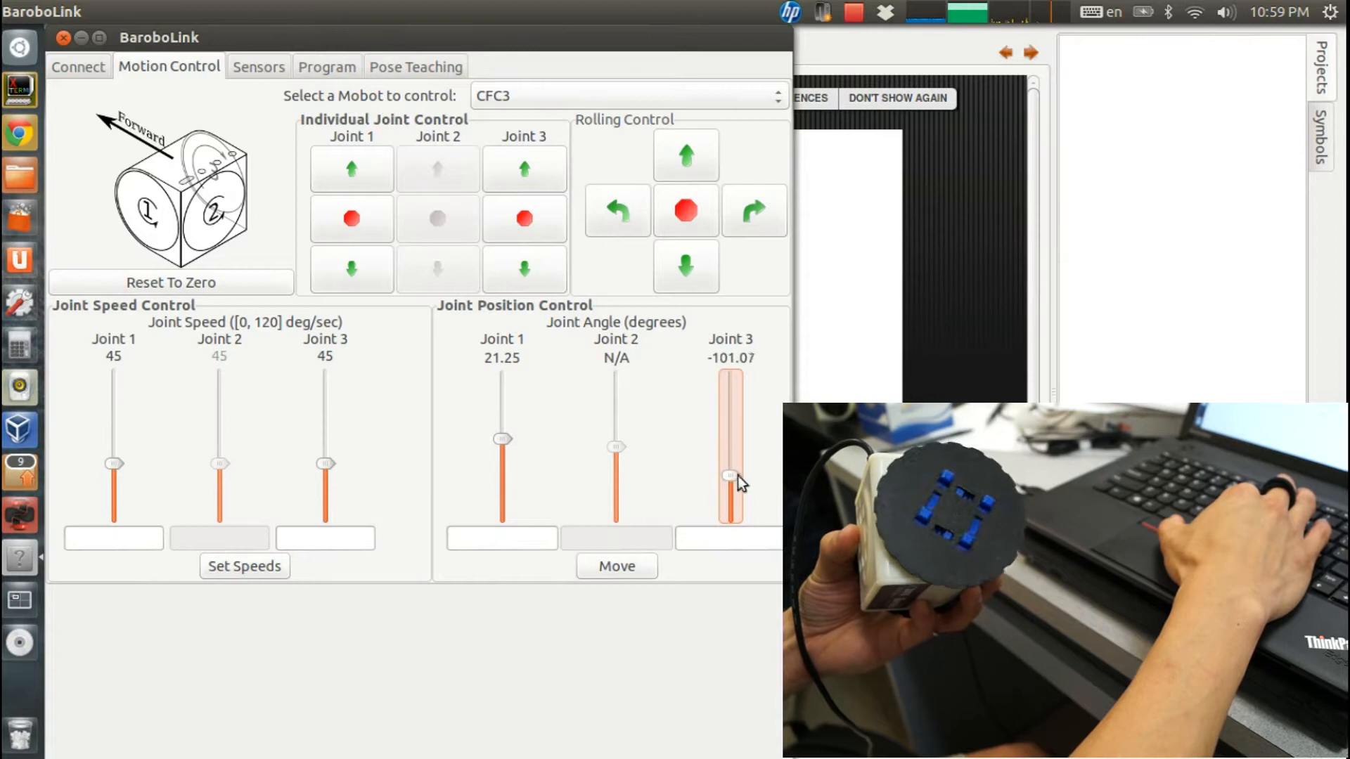
pyautogui.moveTo(729, 481); pyautogui.dragTo(730, 458)
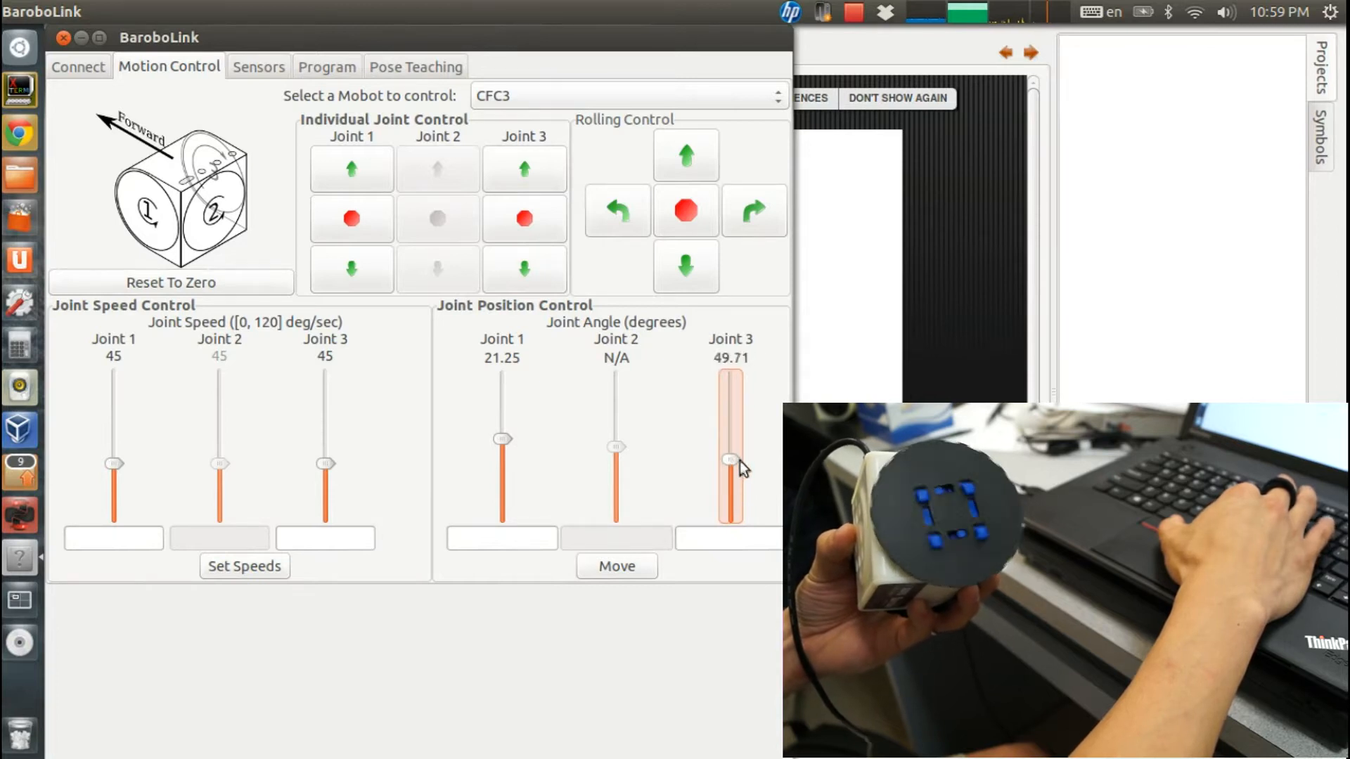
# Step: Spin joint 3 forward continuously, varying its speed between 120, 10 and 20 degrees per second
pyautogui.click(523, 169)
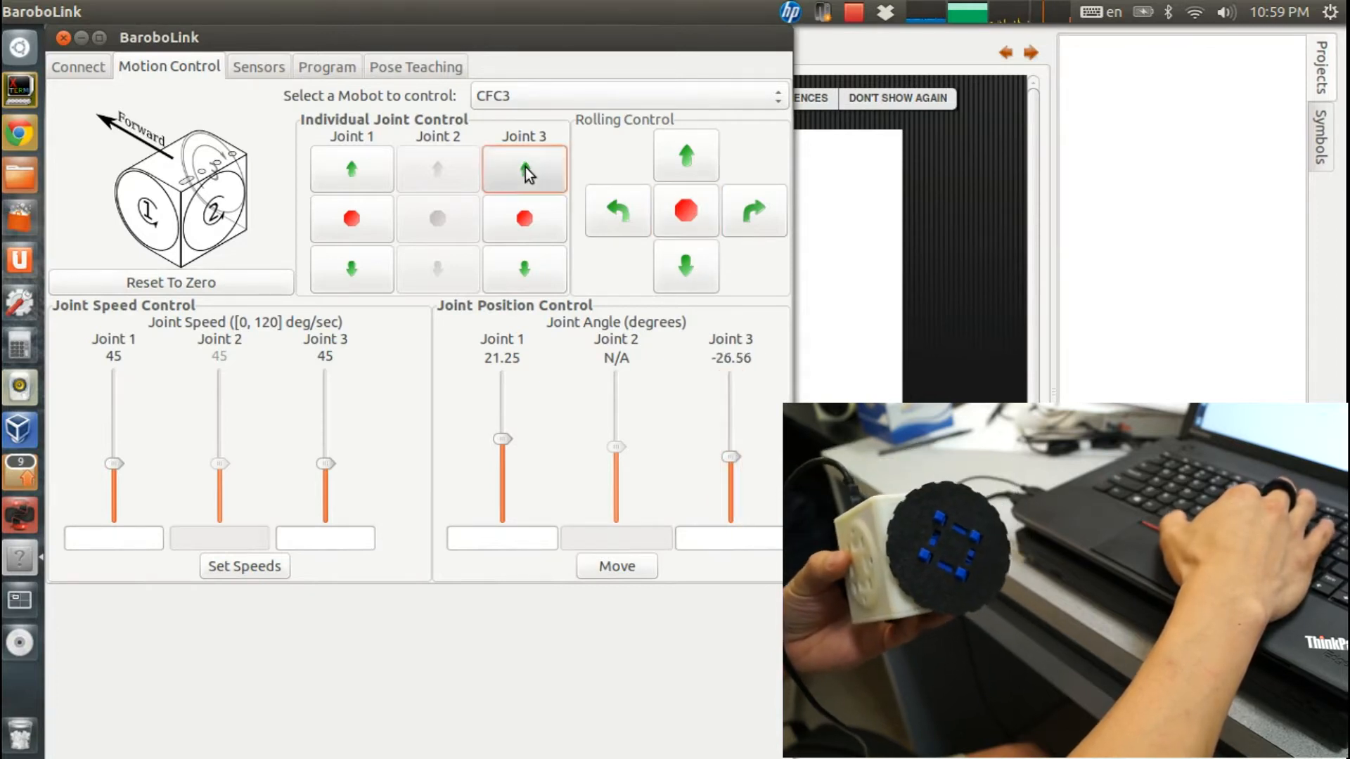
pyautogui.click(523, 168)
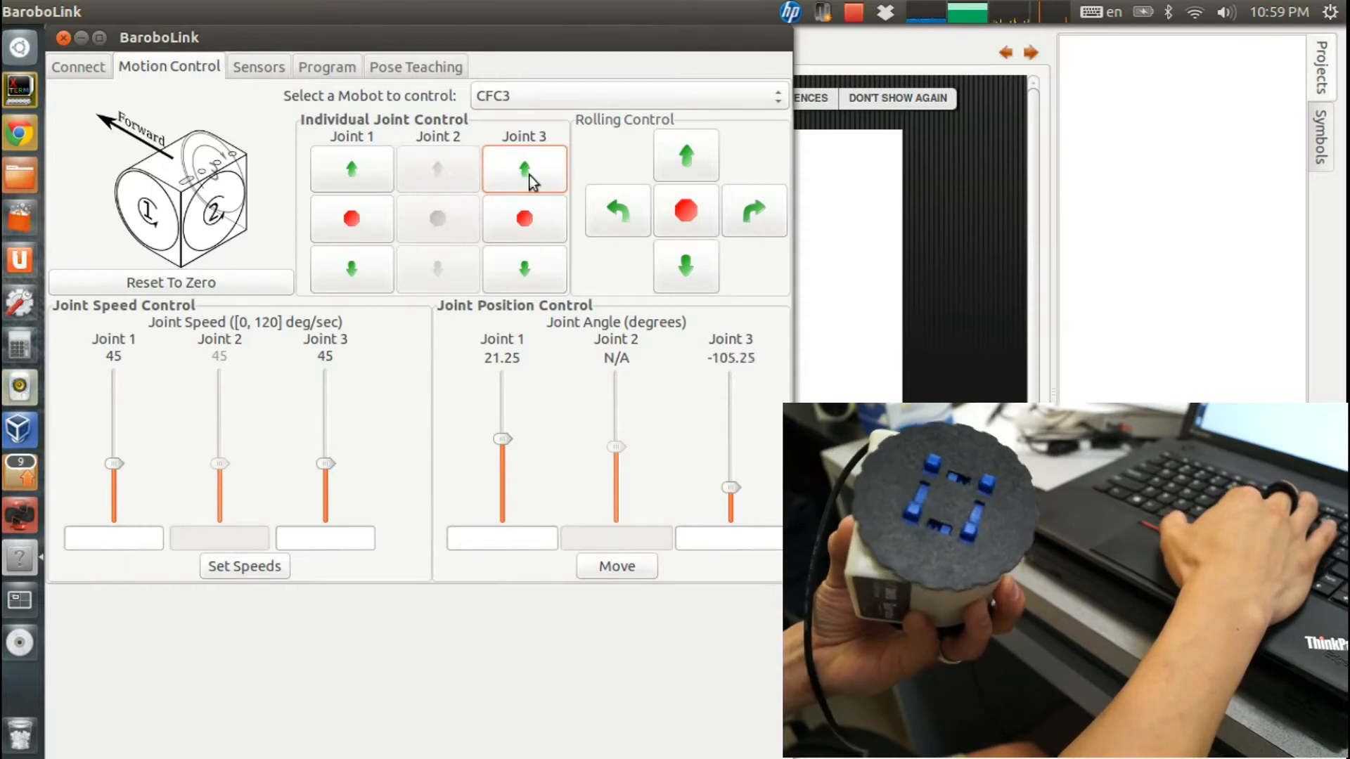
pyautogui.click(523, 170)
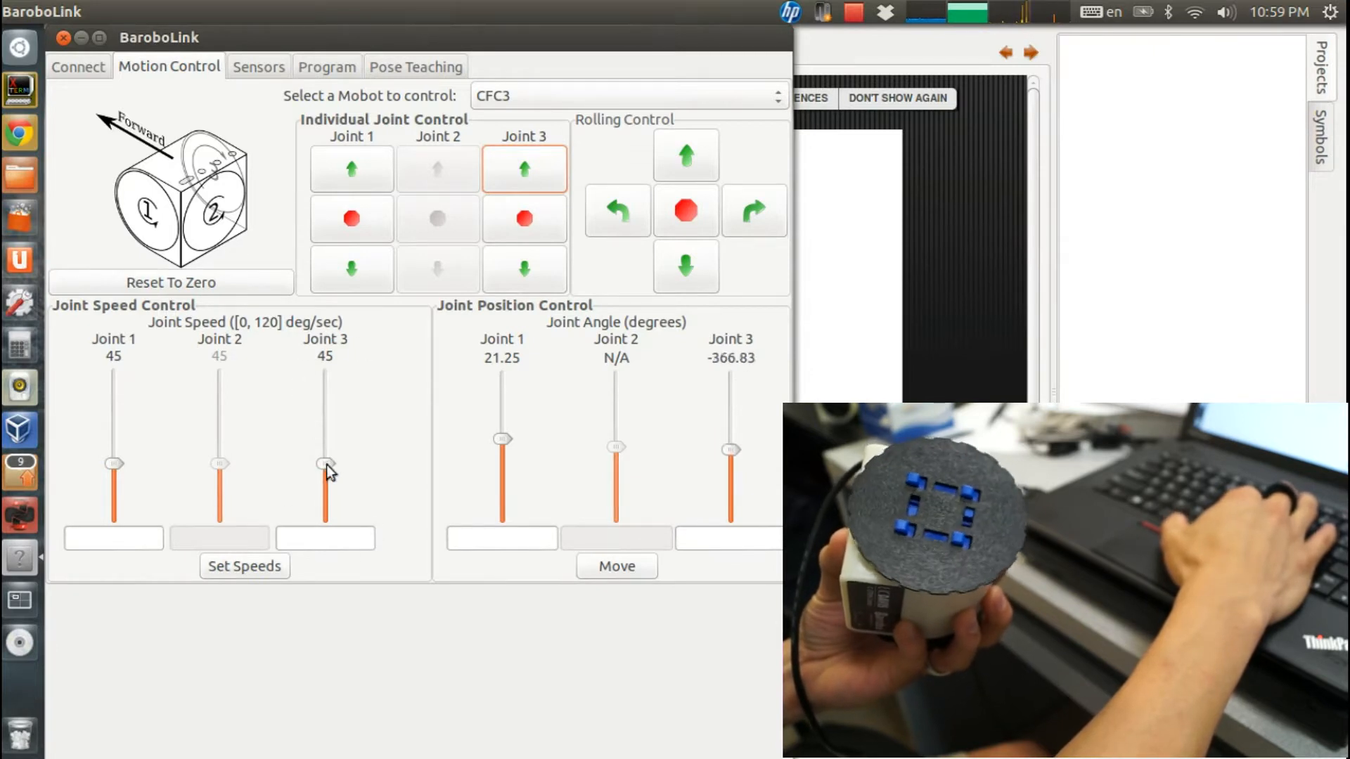
pyautogui.moveTo(325, 462); pyautogui.dragTo(325, 377)
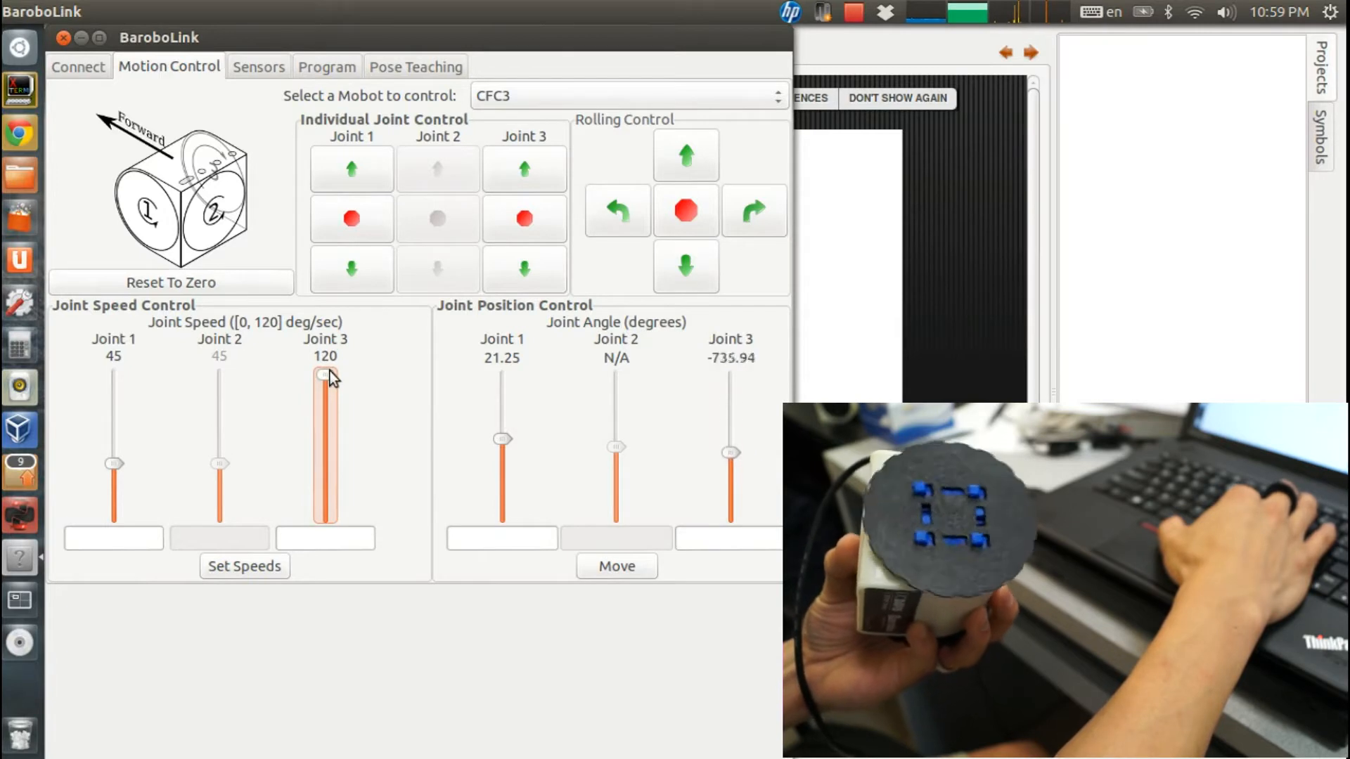
pyautogui.moveTo(325, 374); pyautogui.dragTo(325, 504)
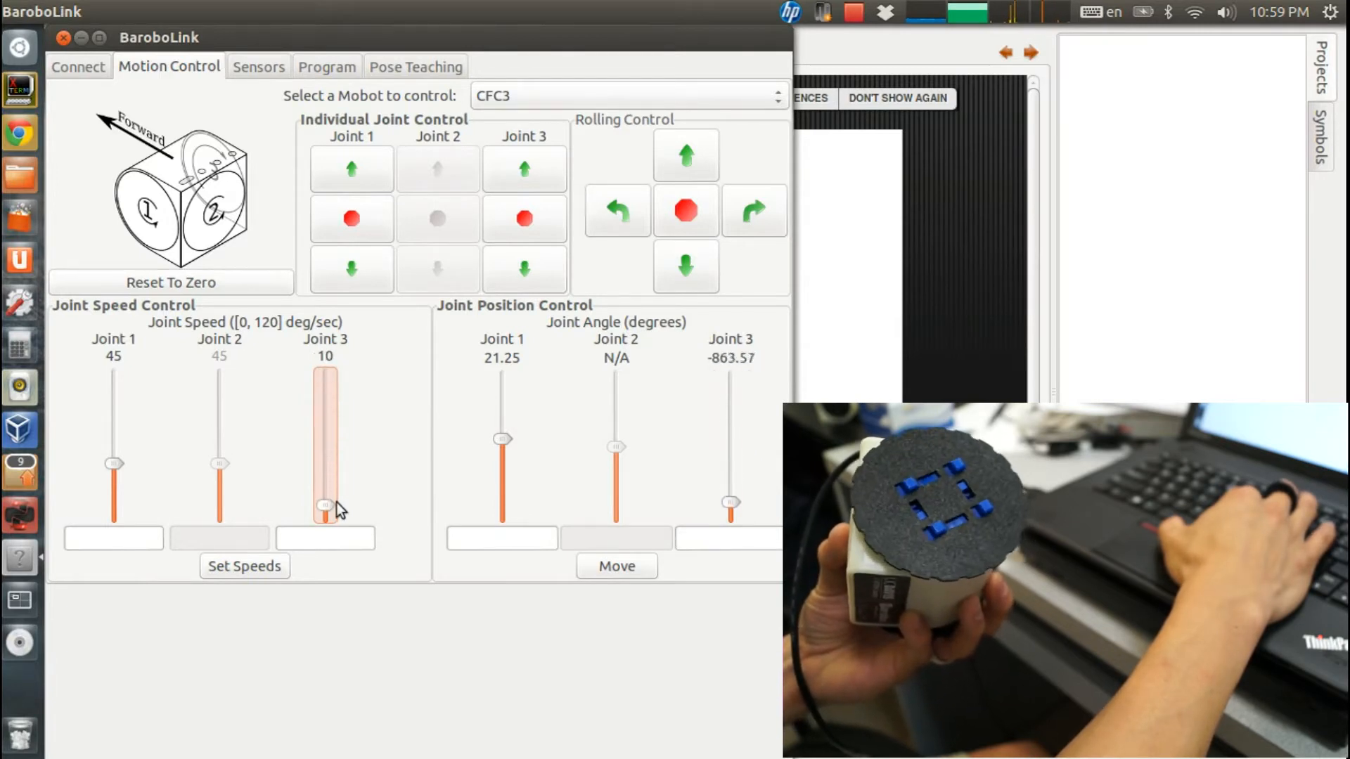
pyautogui.moveTo(325, 503); pyautogui.dragTo(325, 492)
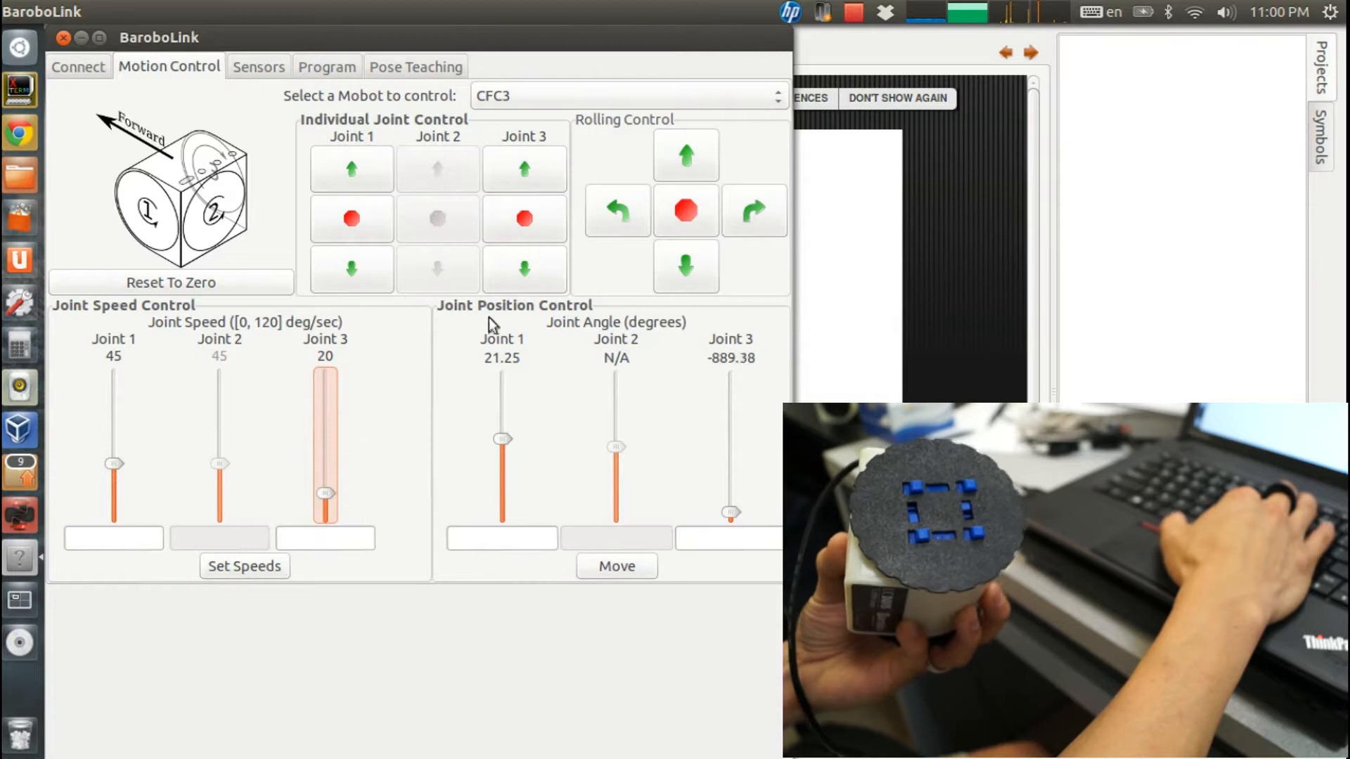
# Step: Reset all joint angles to zero and raise joint 3's speed to about 63
pyautogui.click(170, 283)
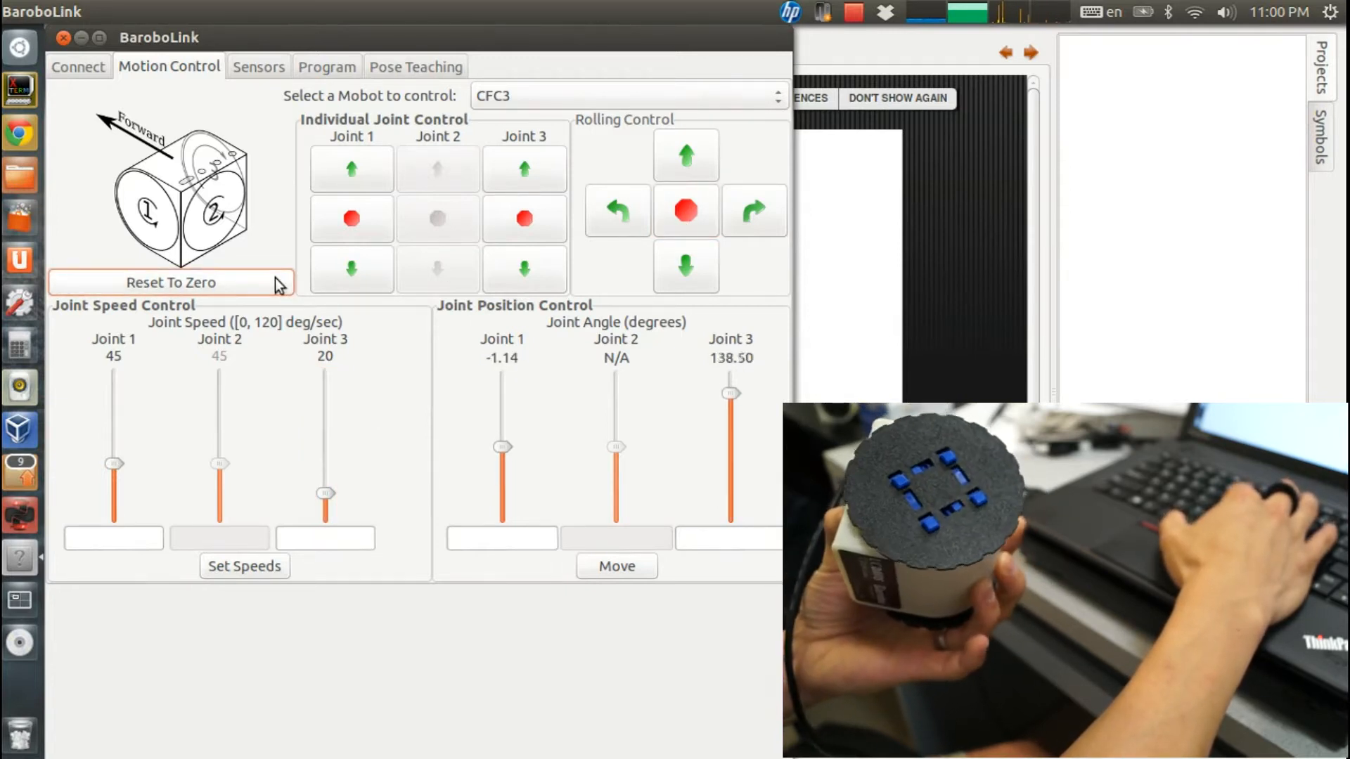
pyautogui.moveTo(325, 492); pyautogui.dragTo(325, 454)
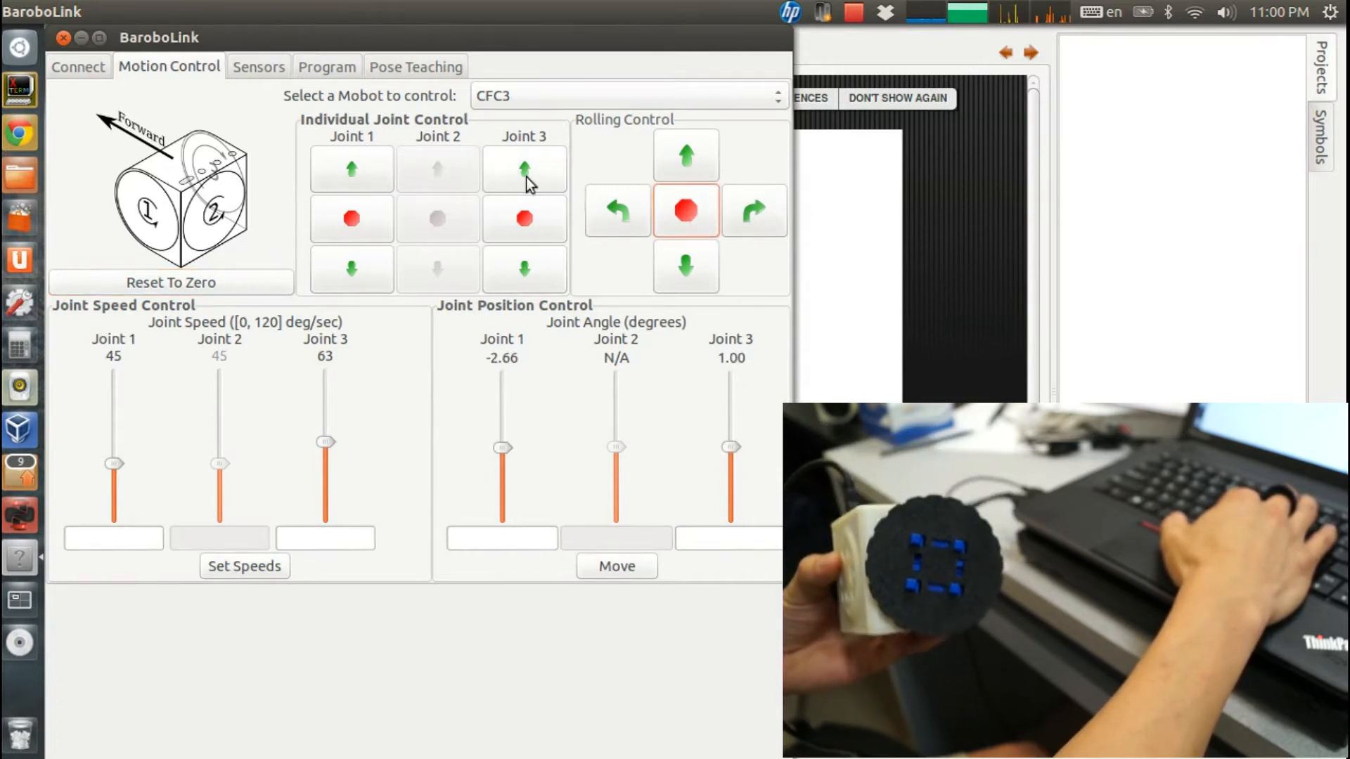
# Step: Show the Sensors page with CFC3's LED colour wheel and live accelerometer readings
pyautogui.click(259, 66)
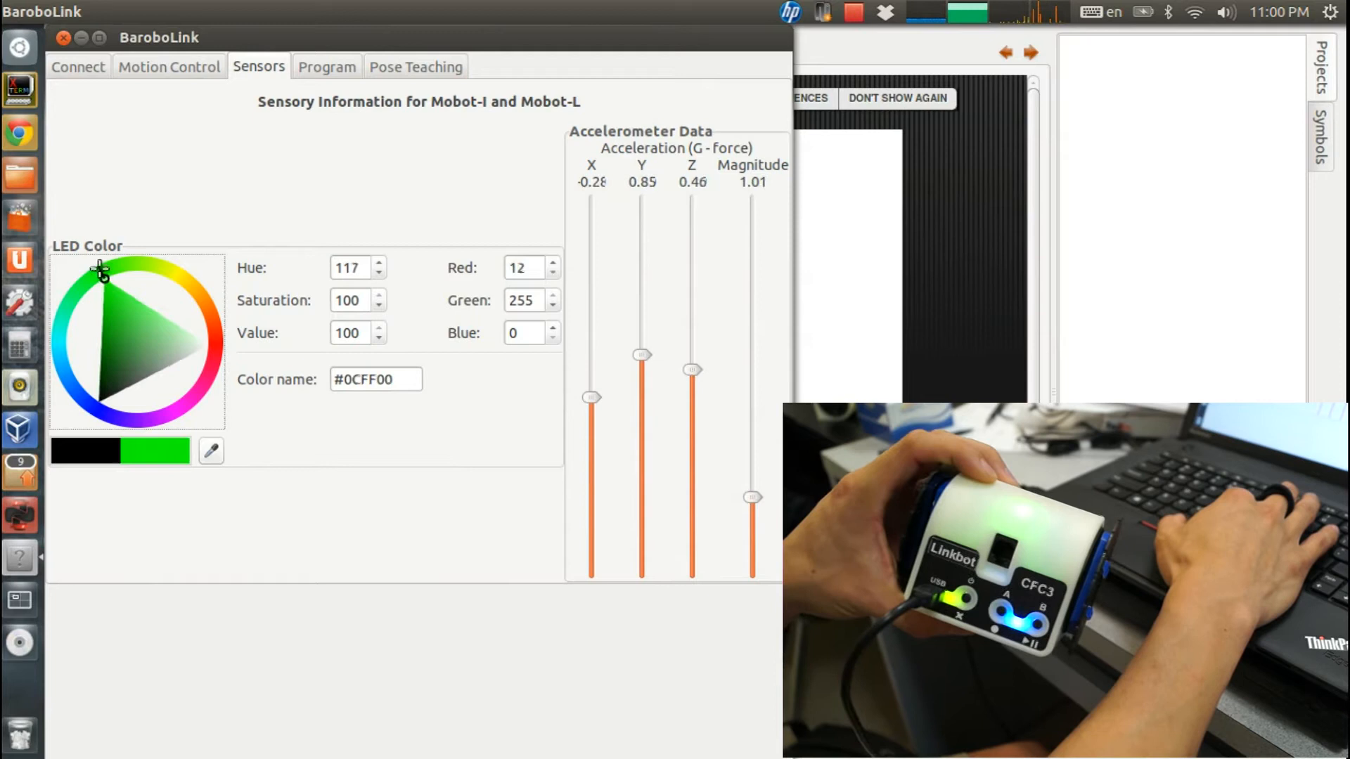
# Step: Cycle the robot's LED through red, violet-blue and blue, then back to green
pyautogui.click(210, 348)
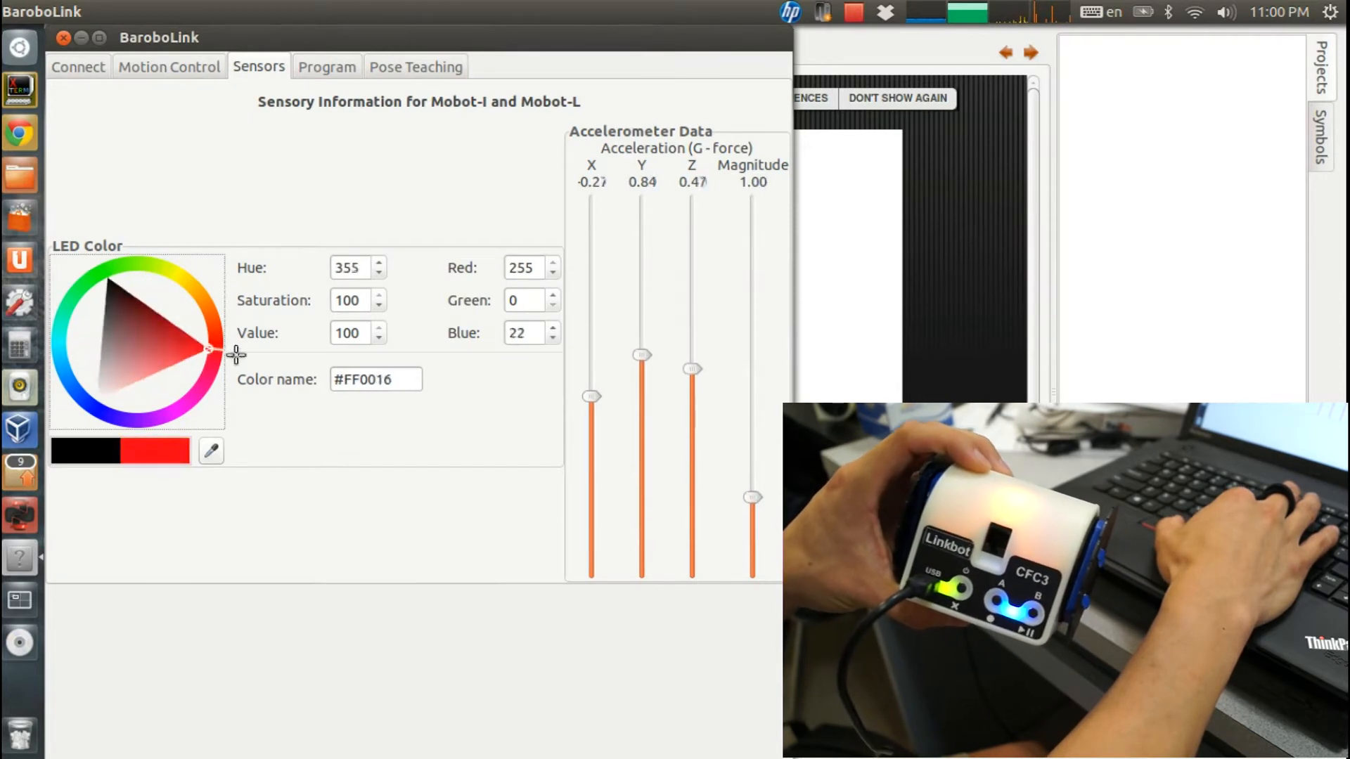
pyautogui.click(109, 405)
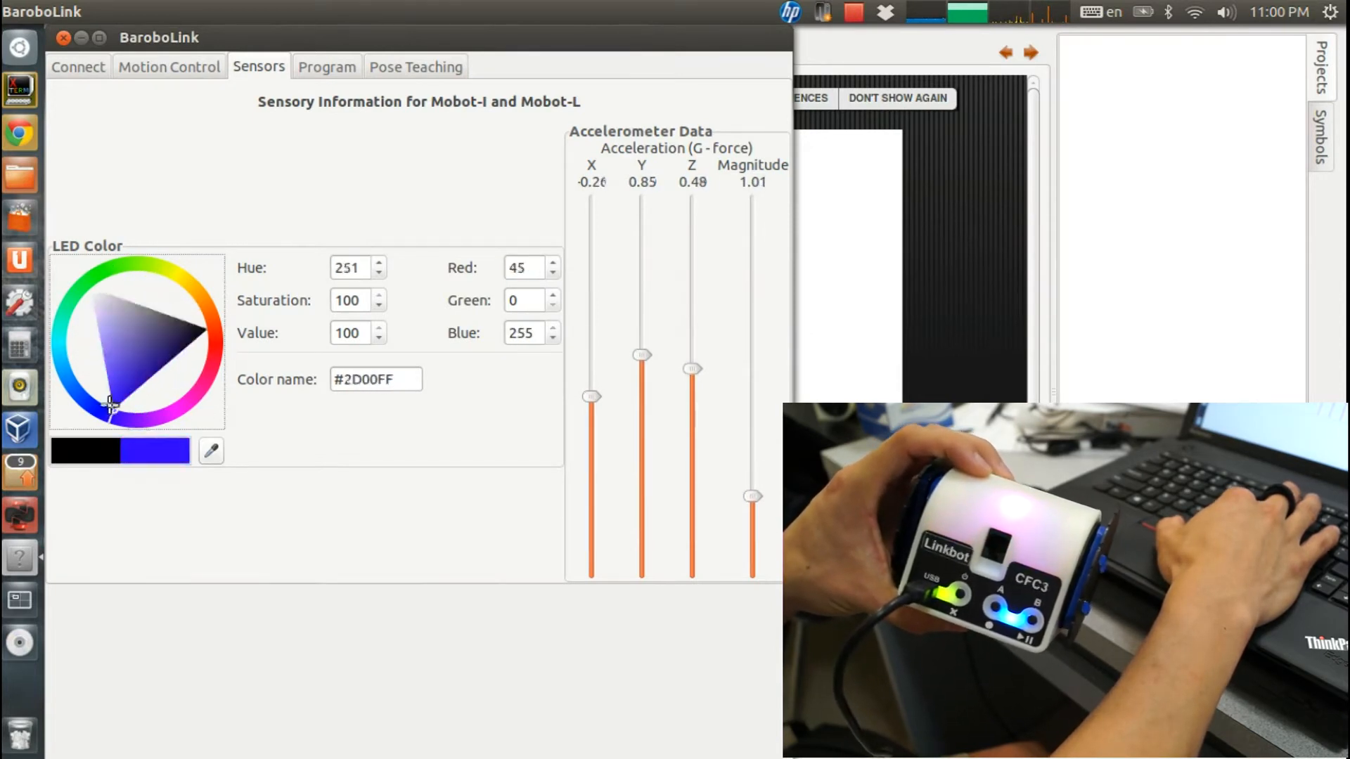
pyautogui.click(86, 381)
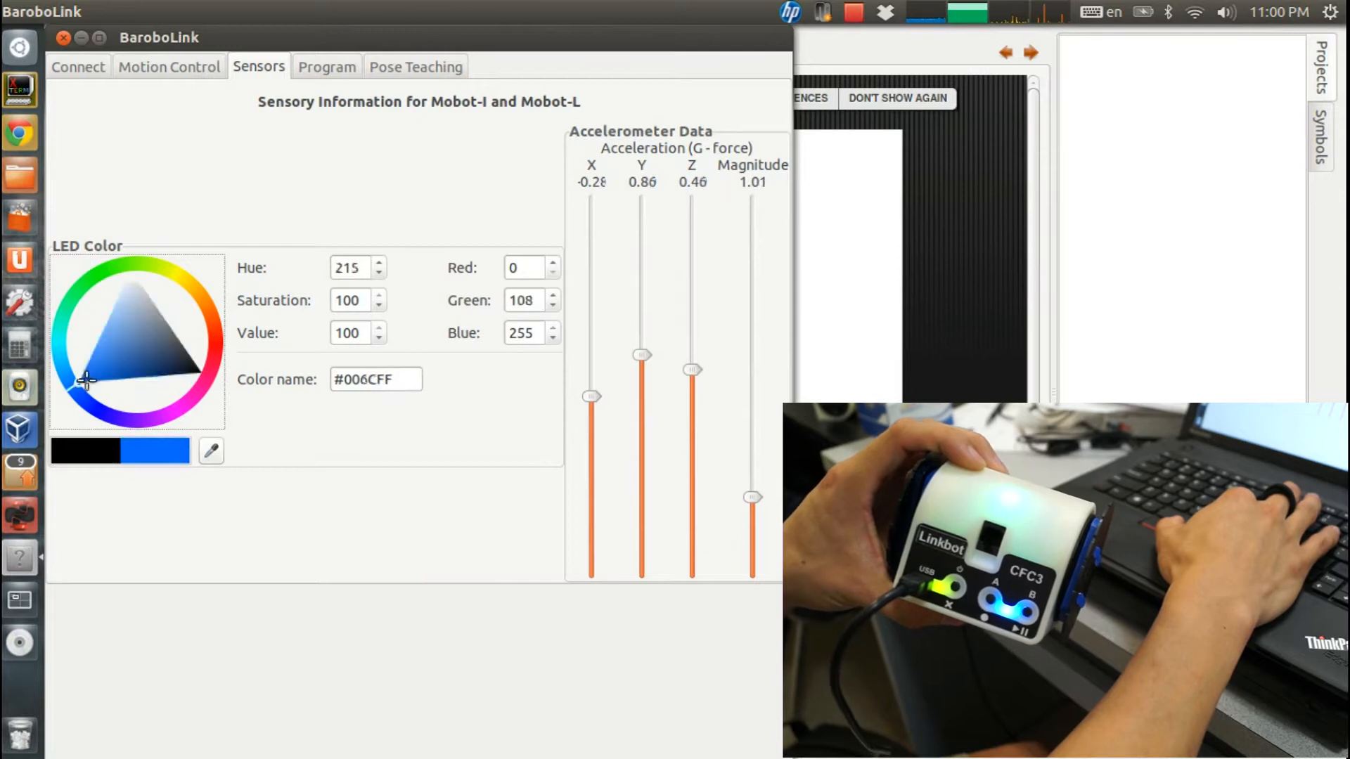
pyautogui.click(101, 277)
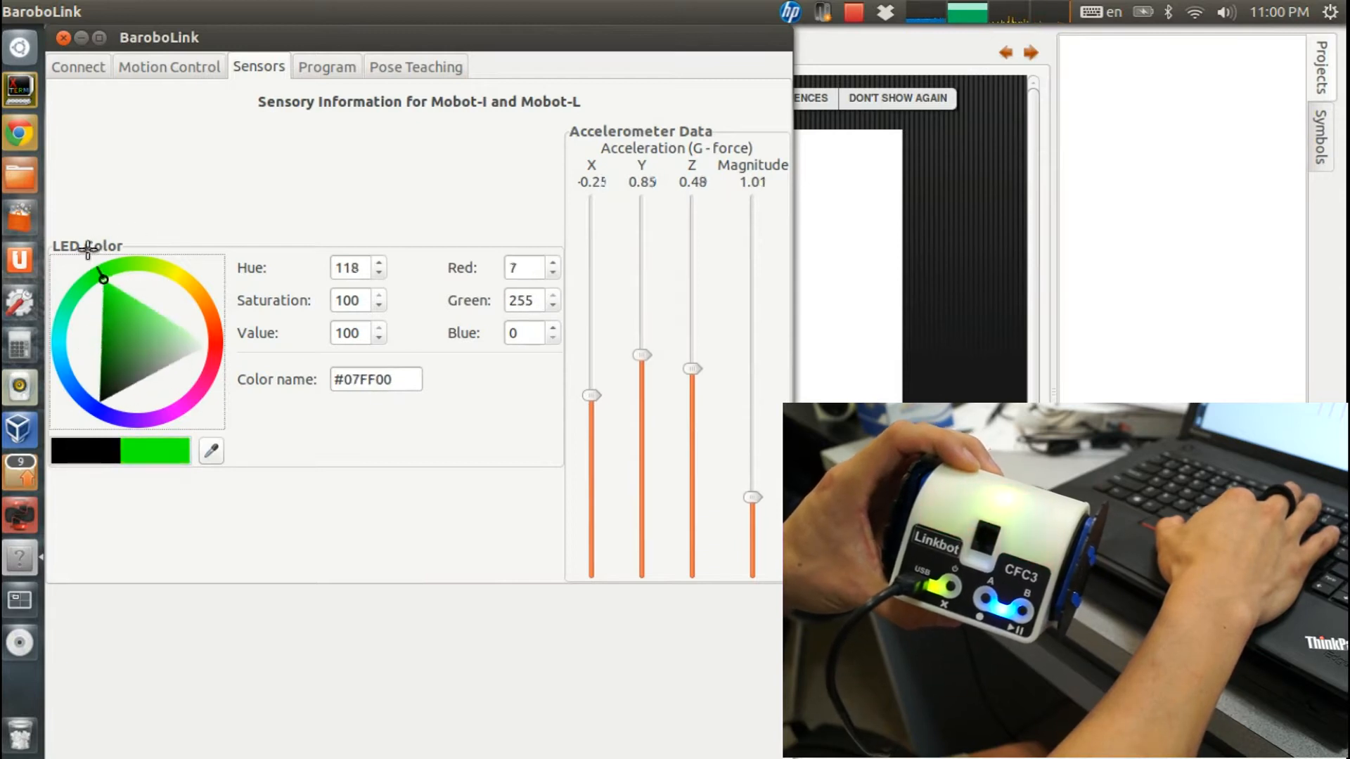
# Step: Switch to the Program page and its Pose Teaching panel
pyautogui.click(326, 66)
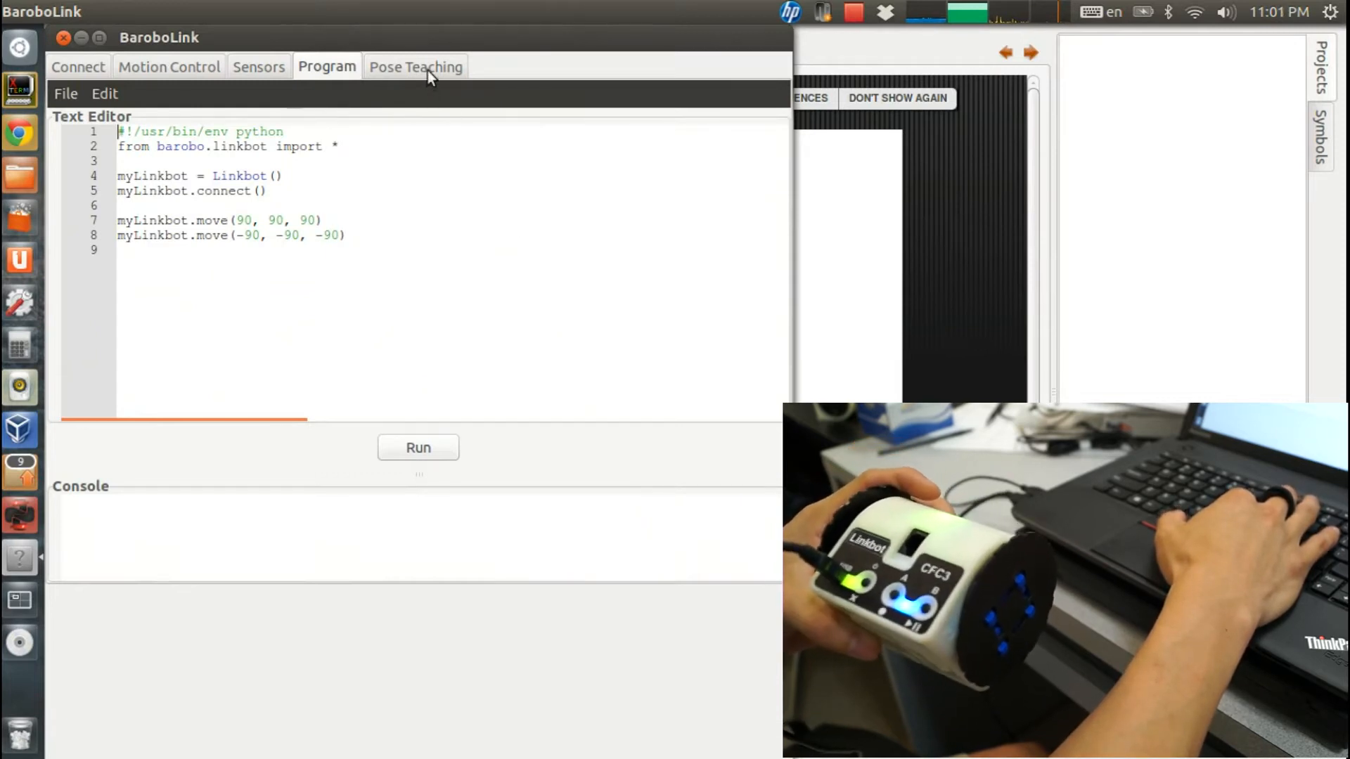
pyautogui.click(415, 66)
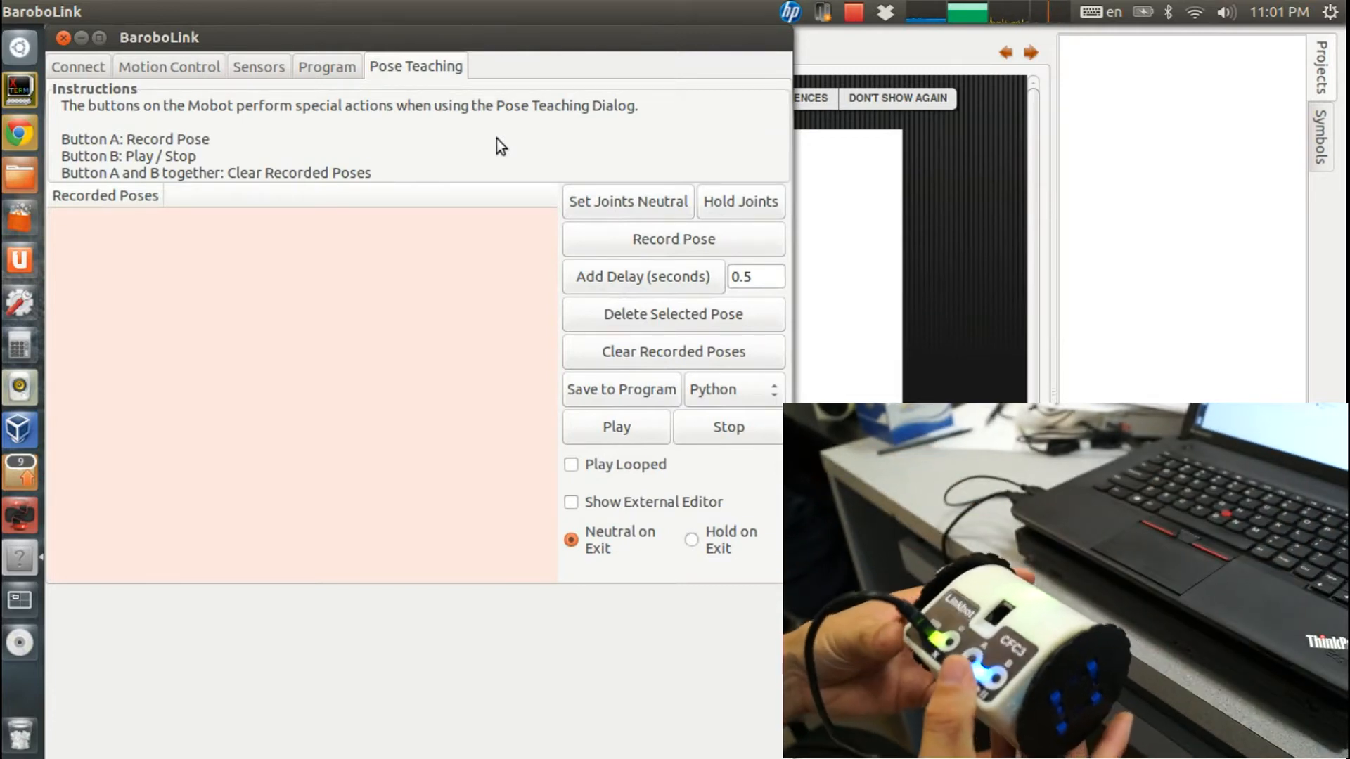
# Step: Choose Python as the output language and record the robot's new positions as Pose 3 and Pose 4
pyautogui.click(570, 502)
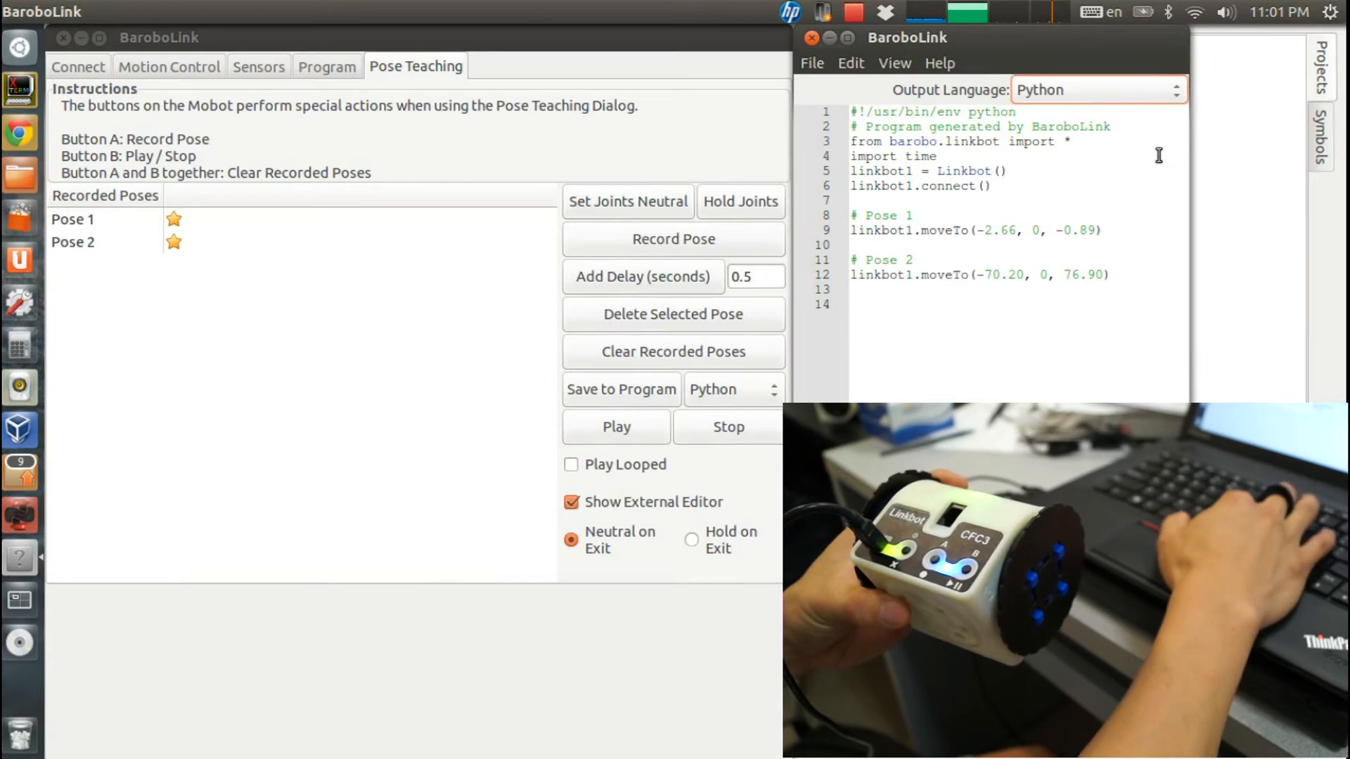
pyautogui.click(1095, 90)
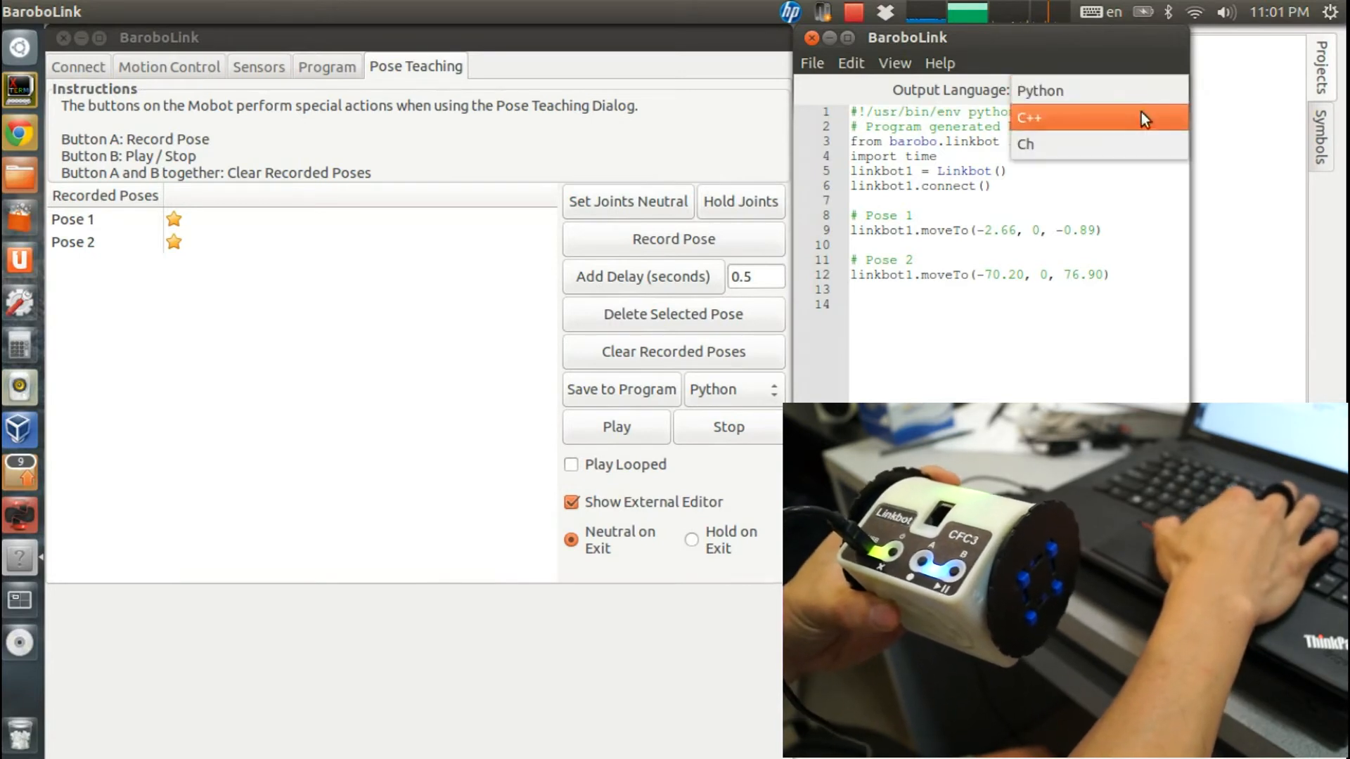
pyautogui.click(1017, 118)
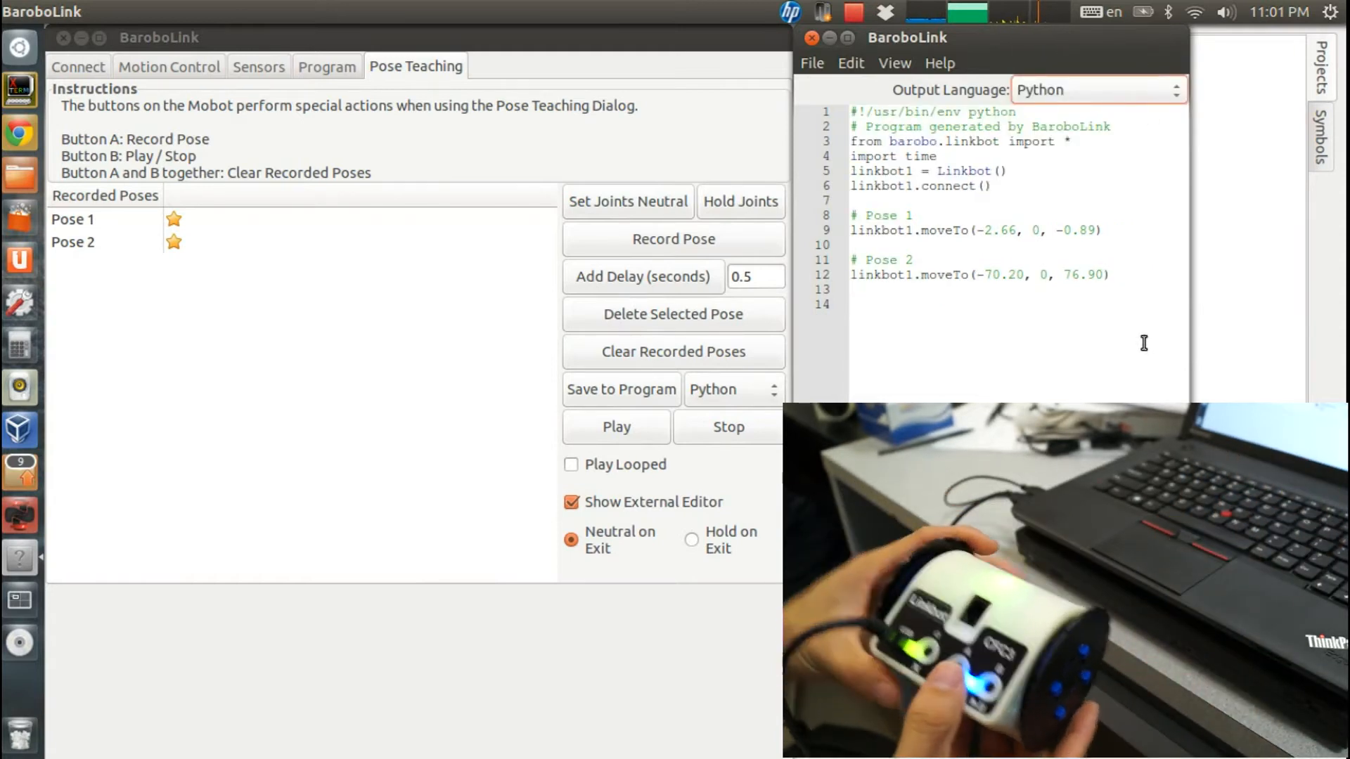
pyautogui.click(673, 239)
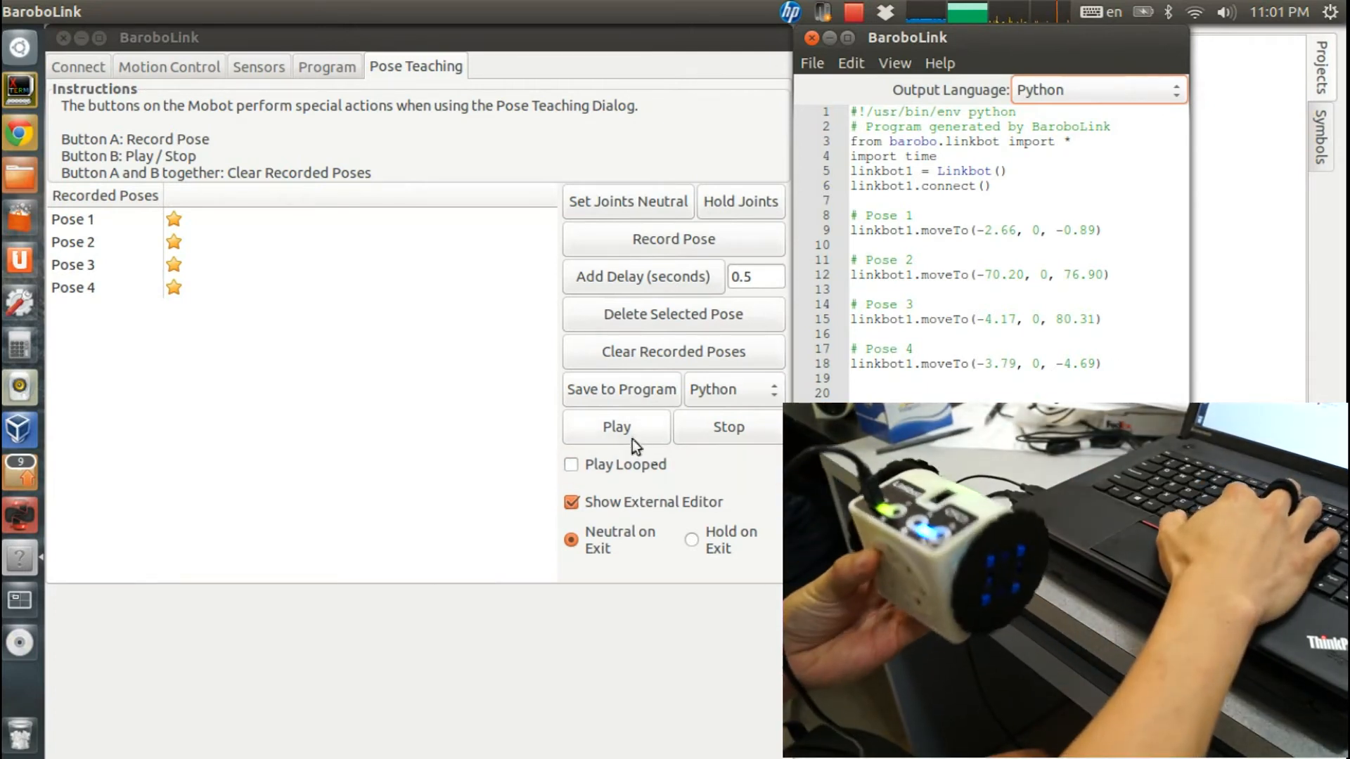
# Step: Play the four poses once, play them looped, then switch looping off and play once more
pyautogui.click(616, 426)
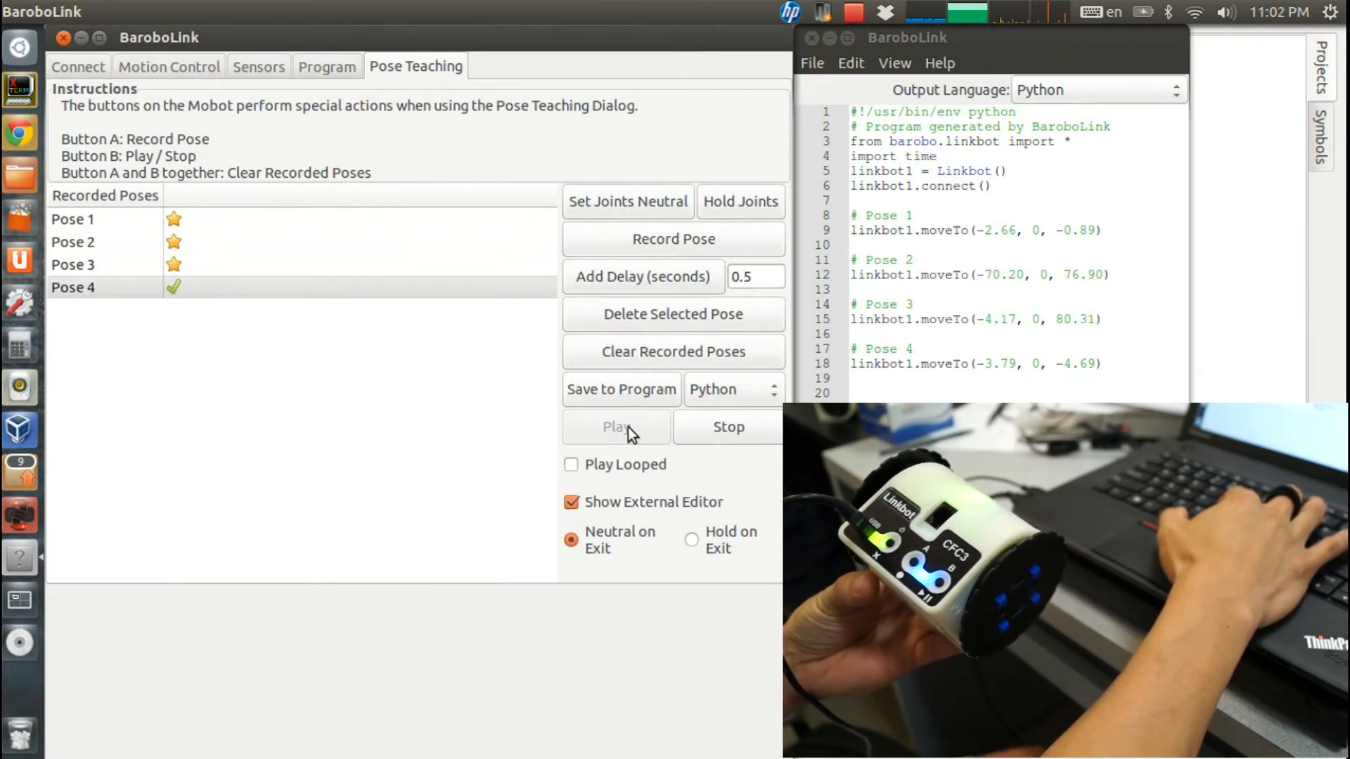
pyautogui.click(616, 427)
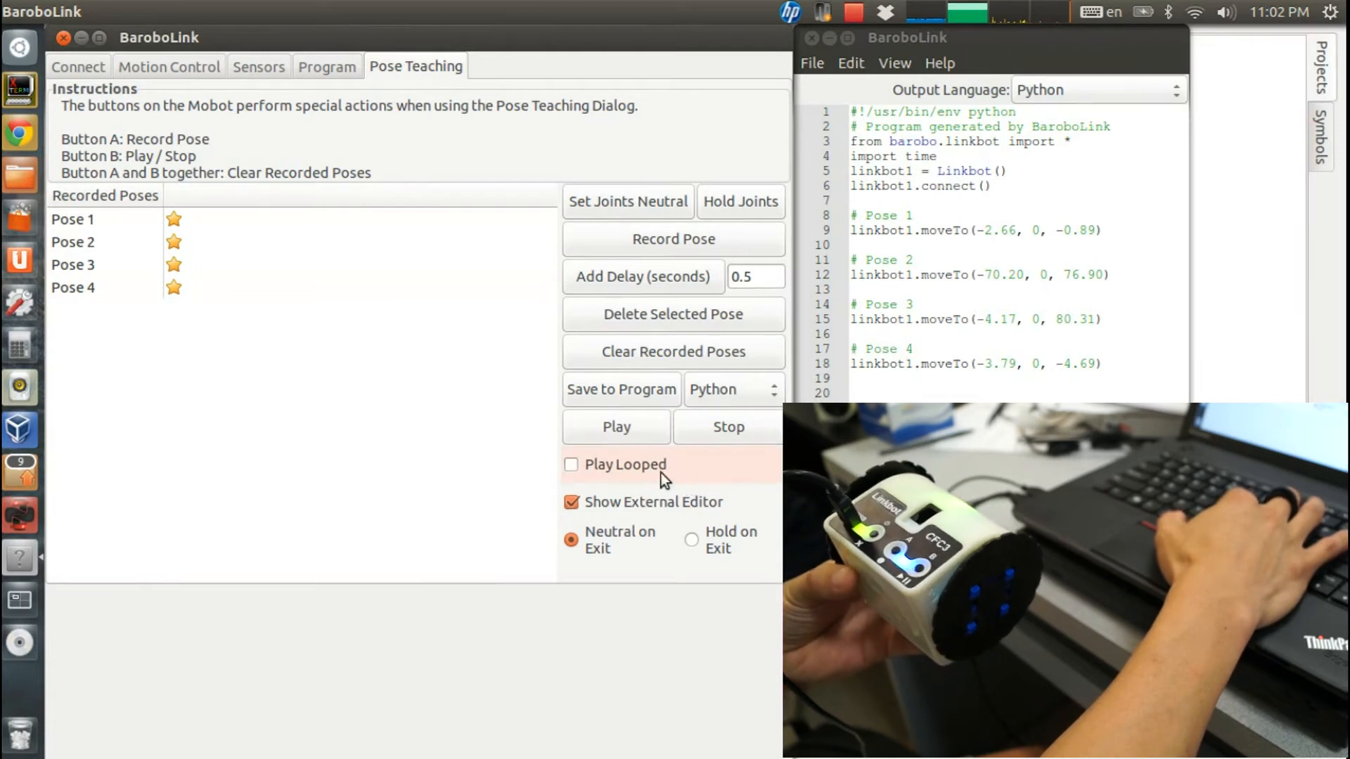
pyautogui.click(570, 465)
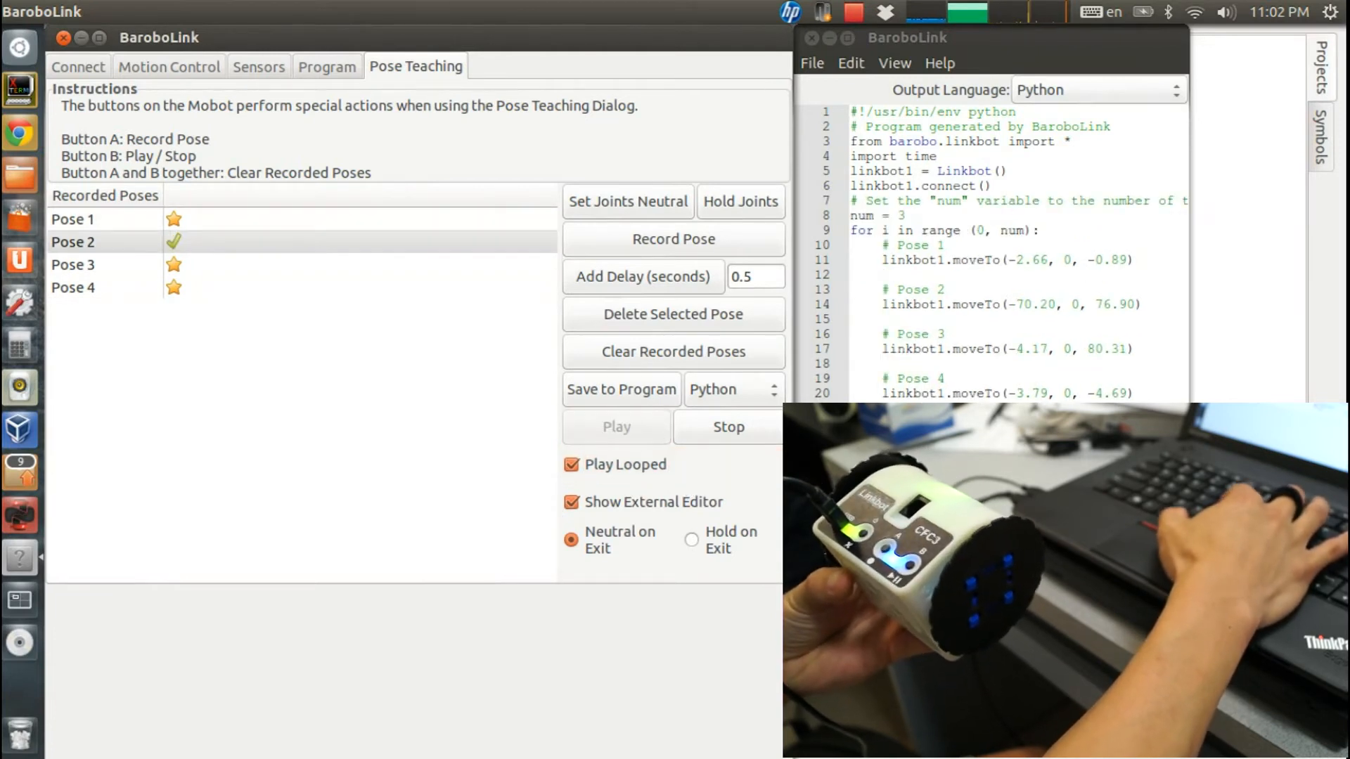
pyautogui.click(73, 265)
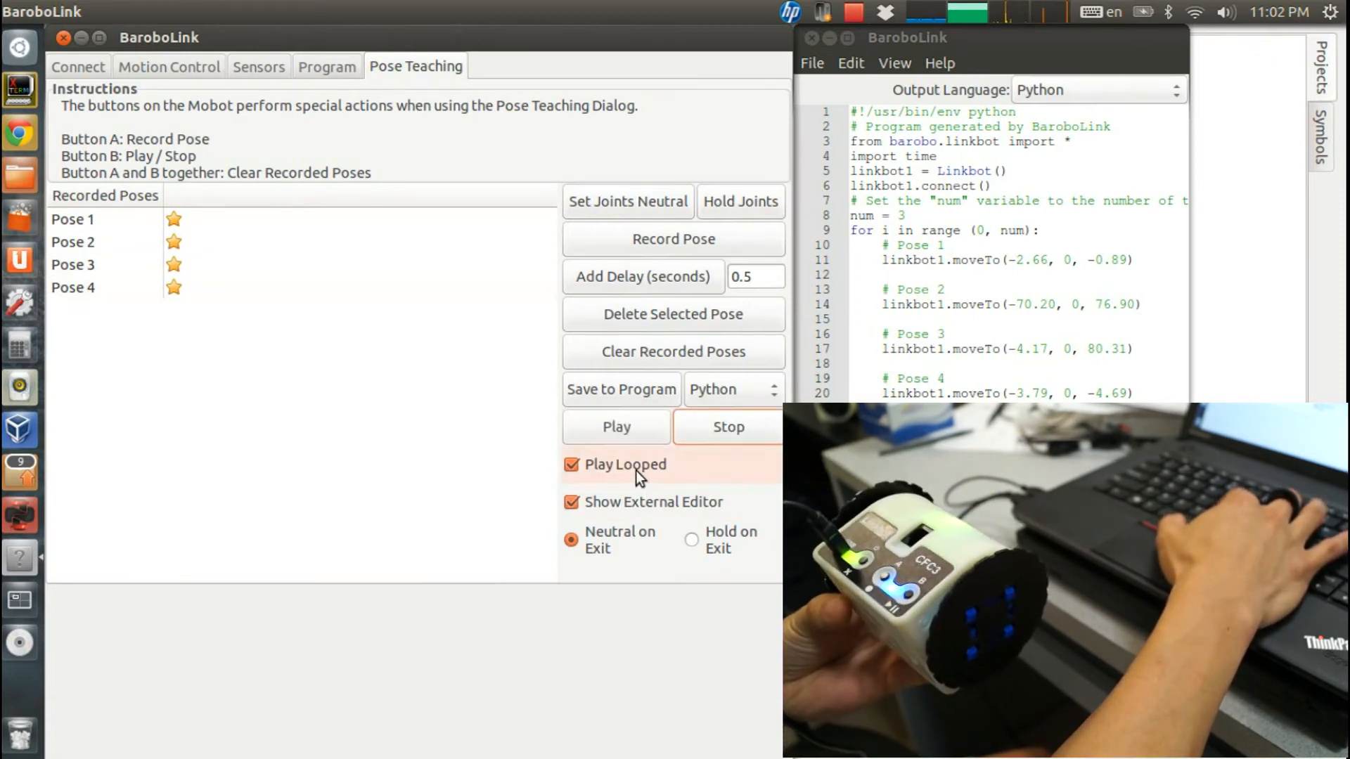
pyautogui.click(571, 464)
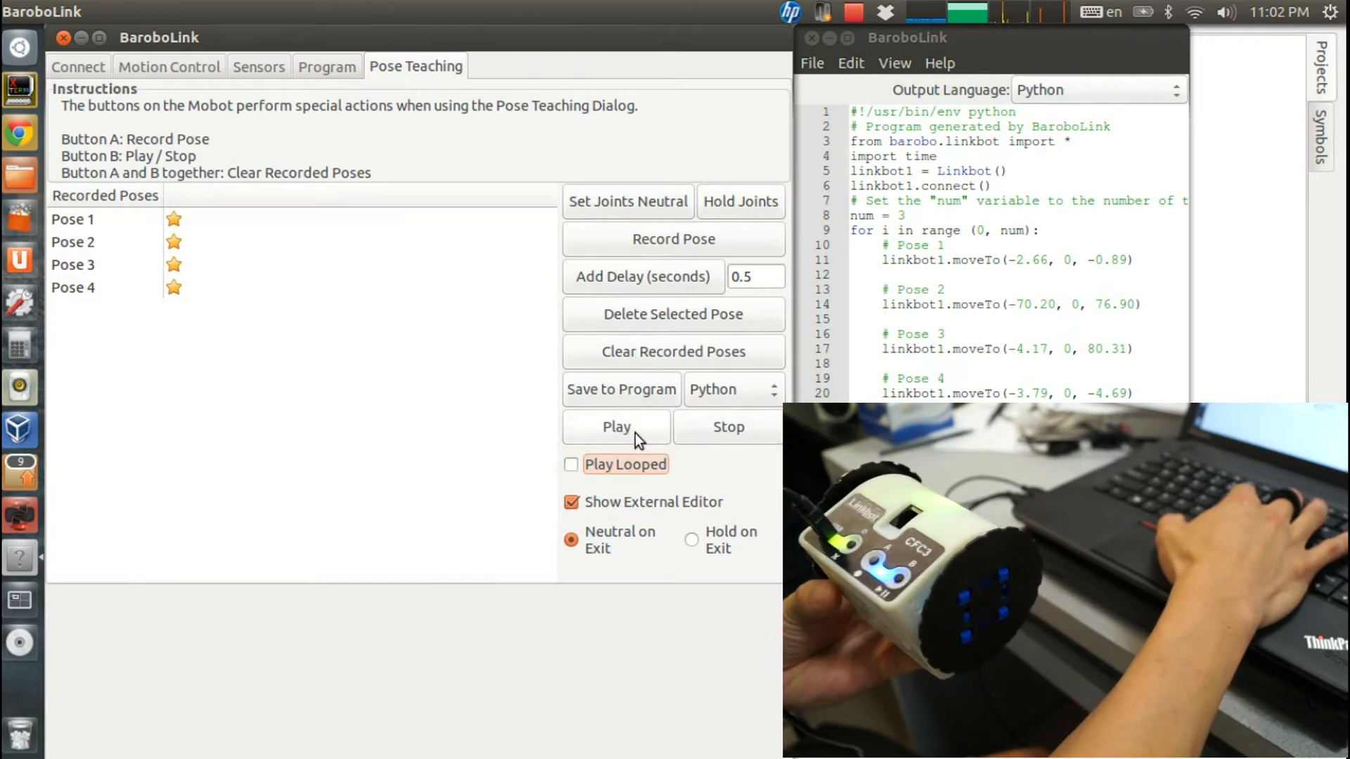
pyautogui.click(615, 427)
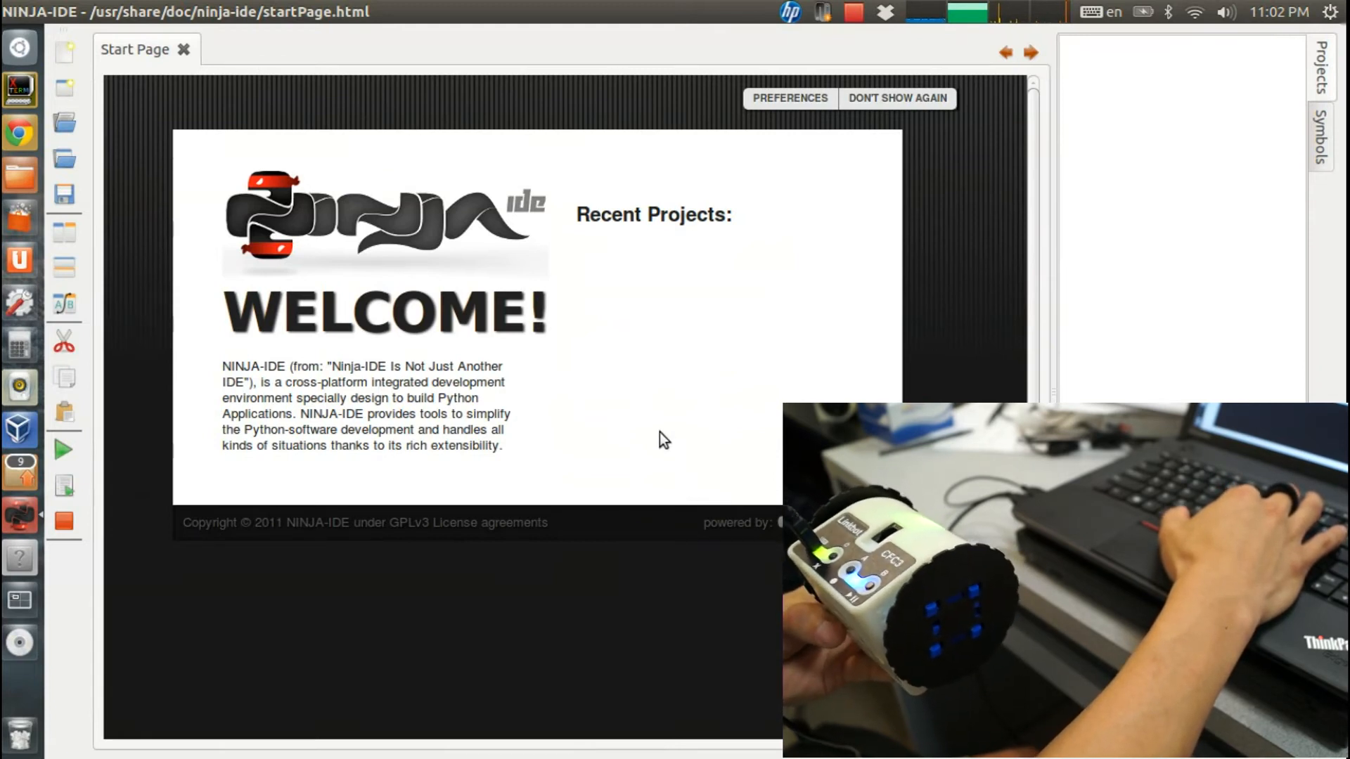
pyautogui.moveTo(232, 244)
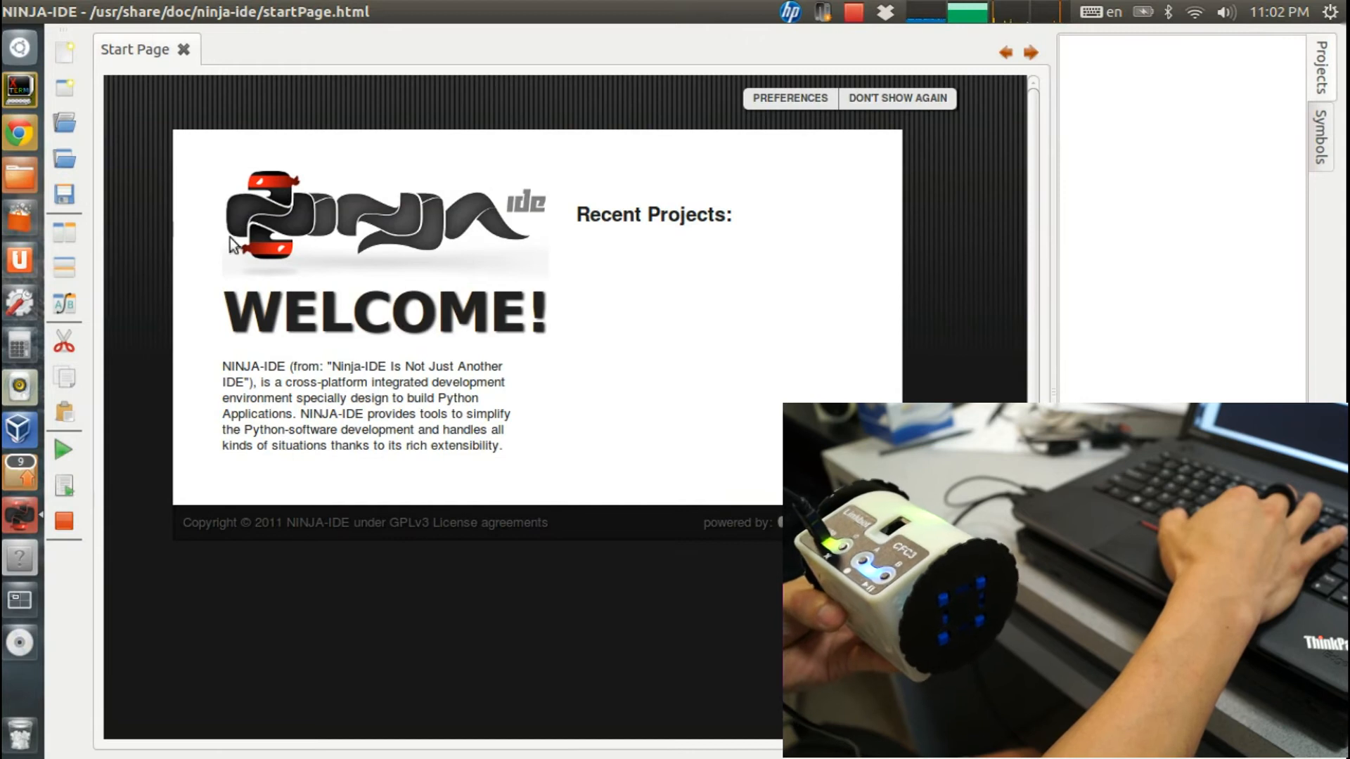
pyautogui.moveTo(505, 297)
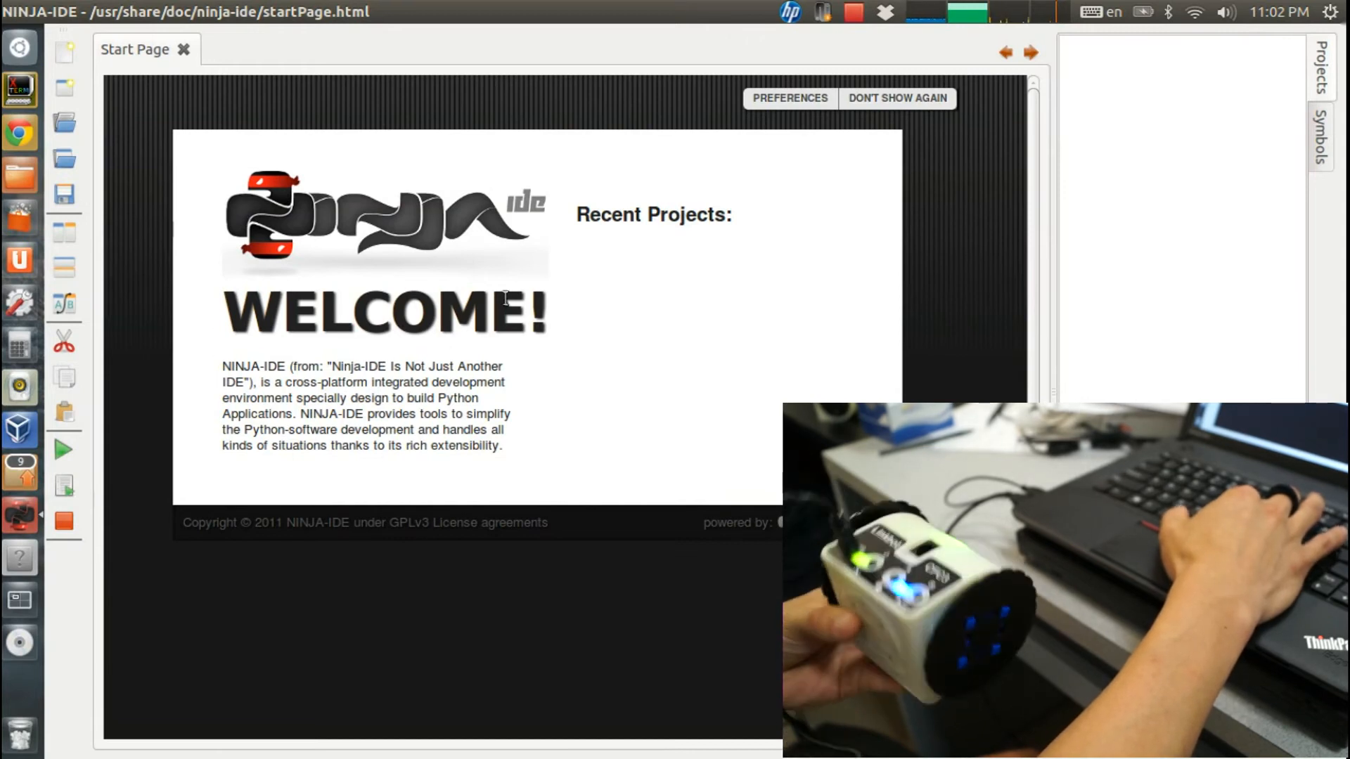
pyautogui.moveTo(77, 102)
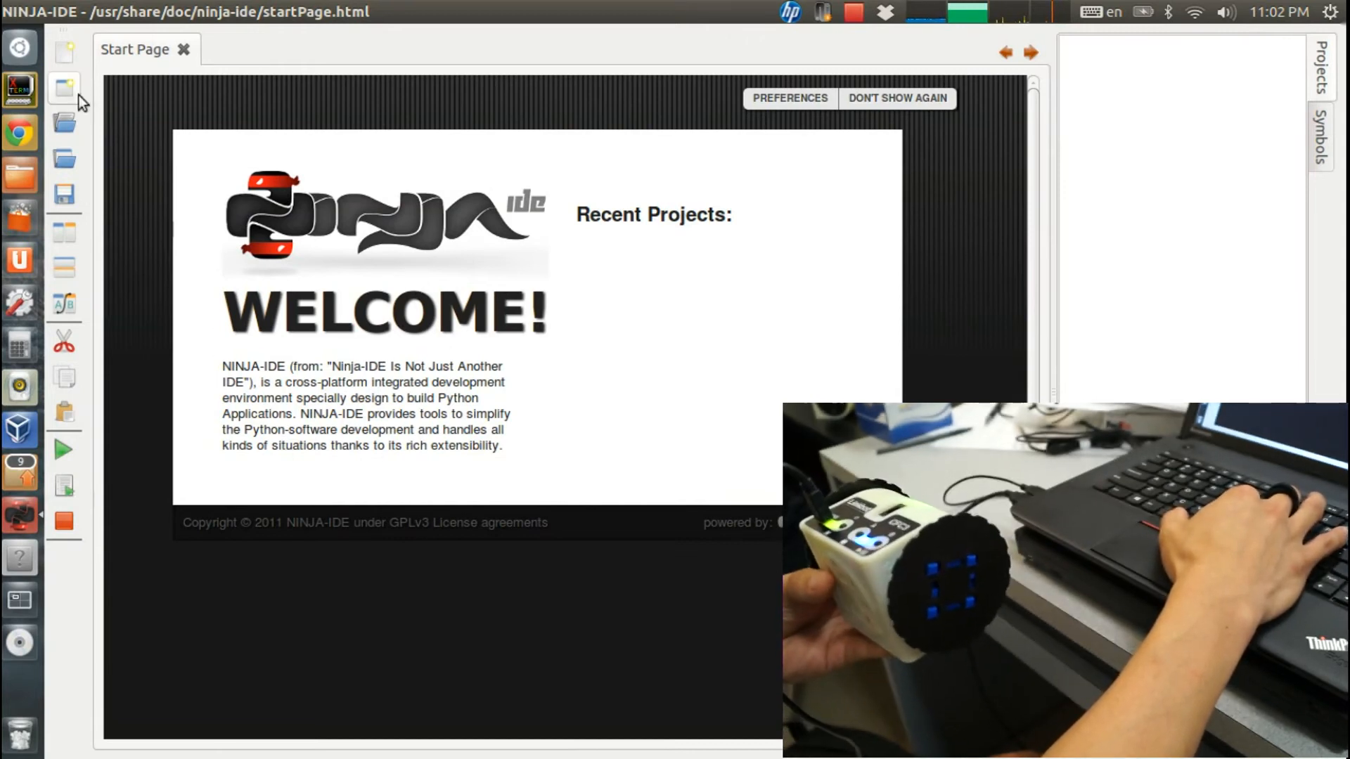
# Step: Create a new NINJA-IDE document holding the exported four-pose Python program
pyautogui.click(63, 52)
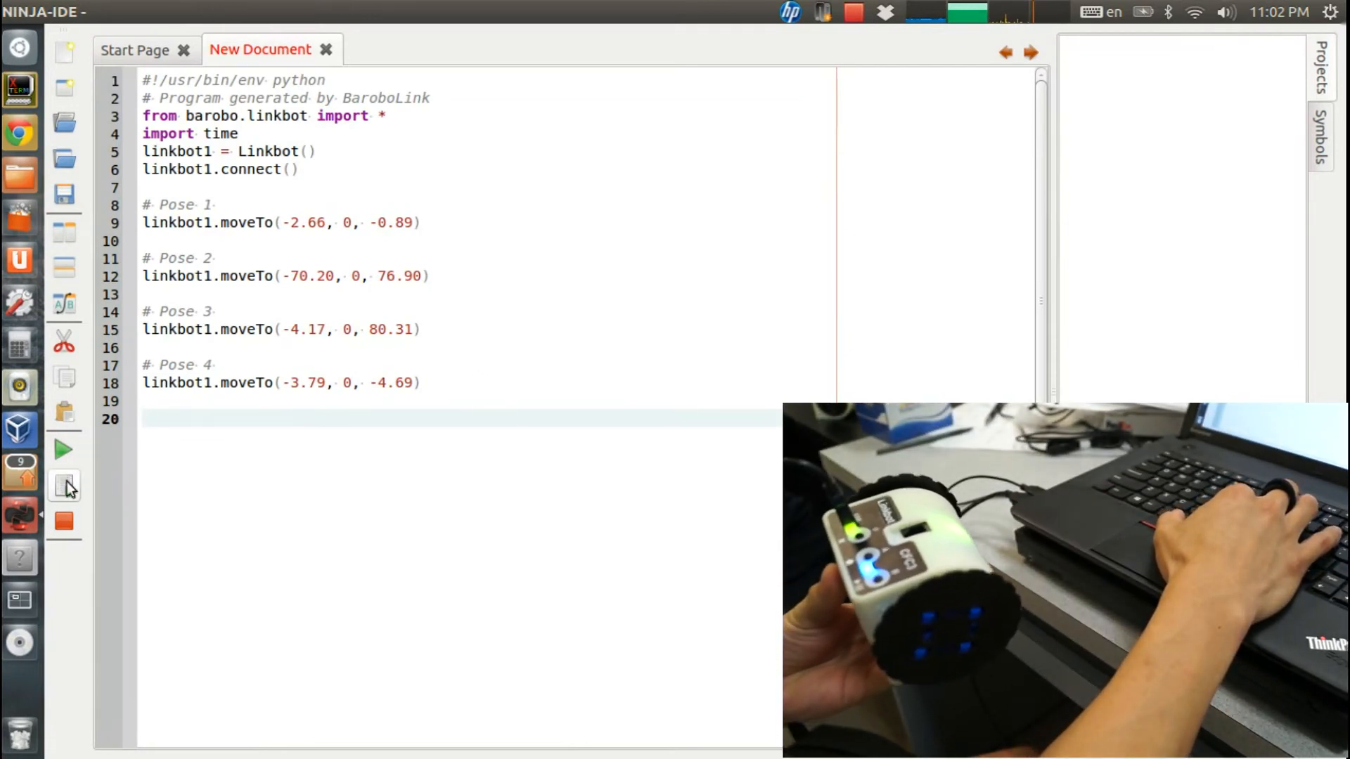
# Step: Save the program as blah.py and run it to a successful finish
pyautogui.click(63, 485)
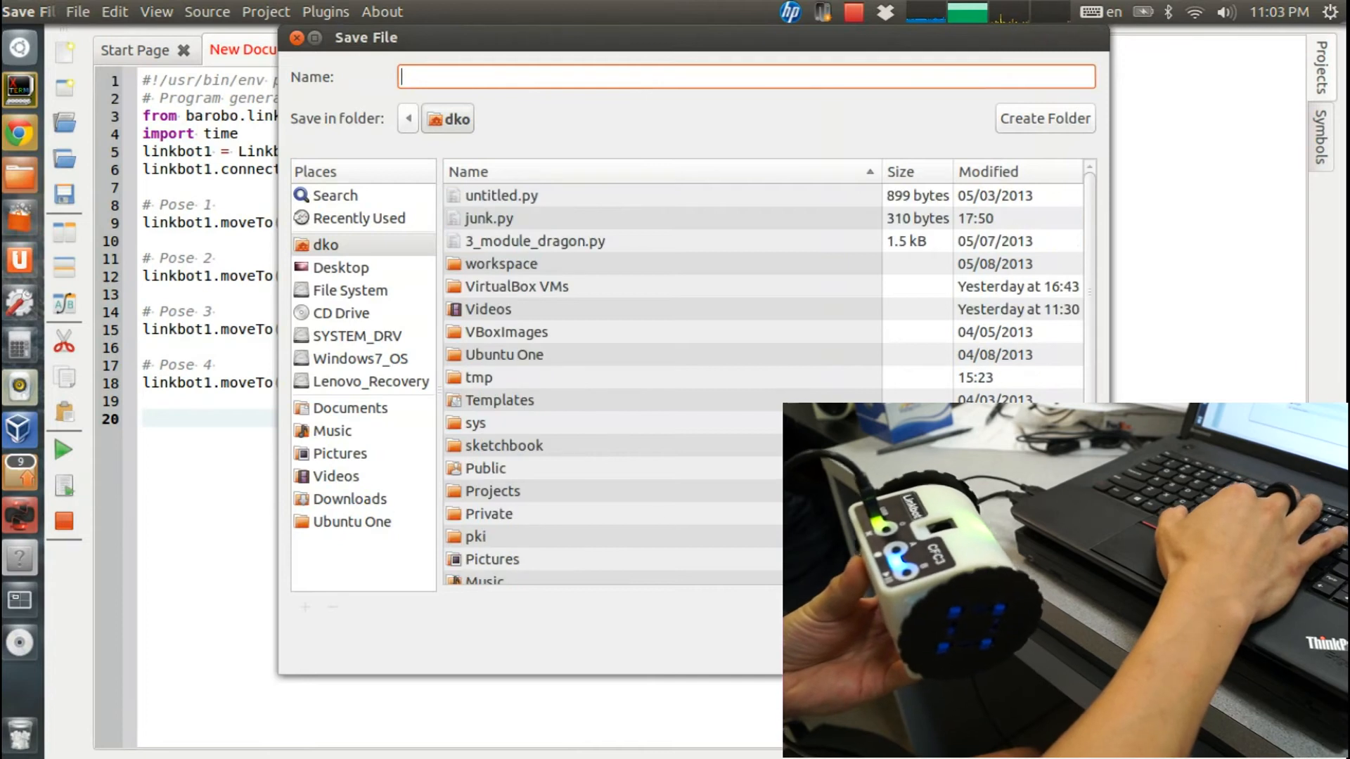
pyautogui.write('b')
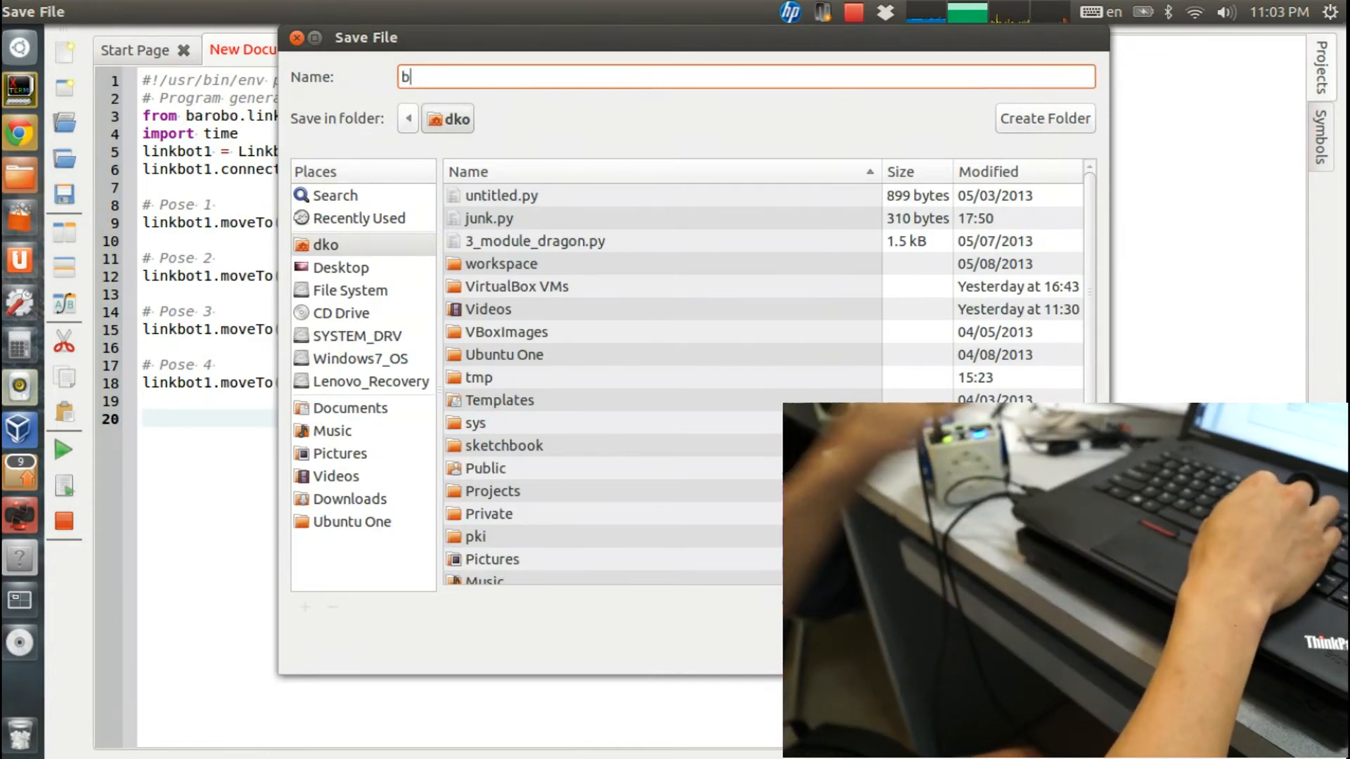
pyautogui.write('lah.py')
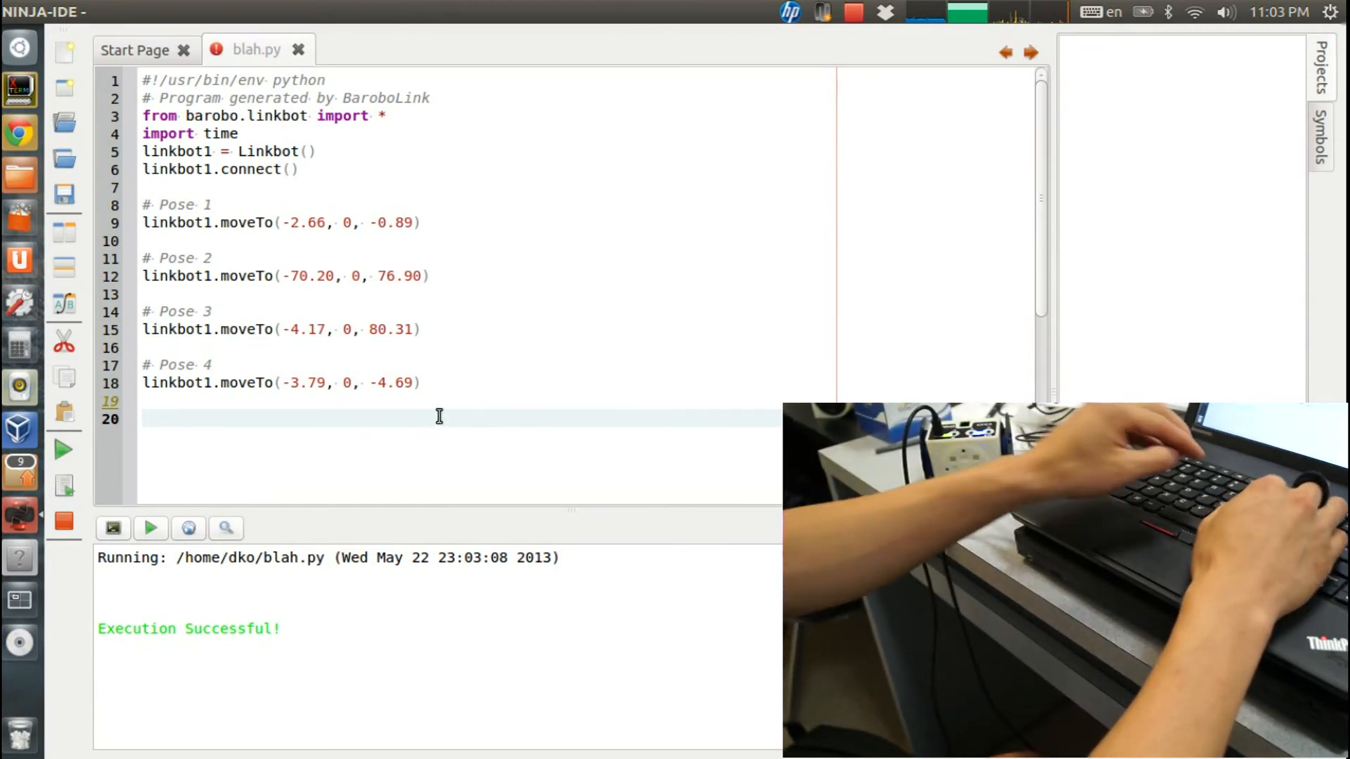
# Step: Insert linkbot1.recordAnglesBegin() after the connect() call
pyautogui.write('linkbot')
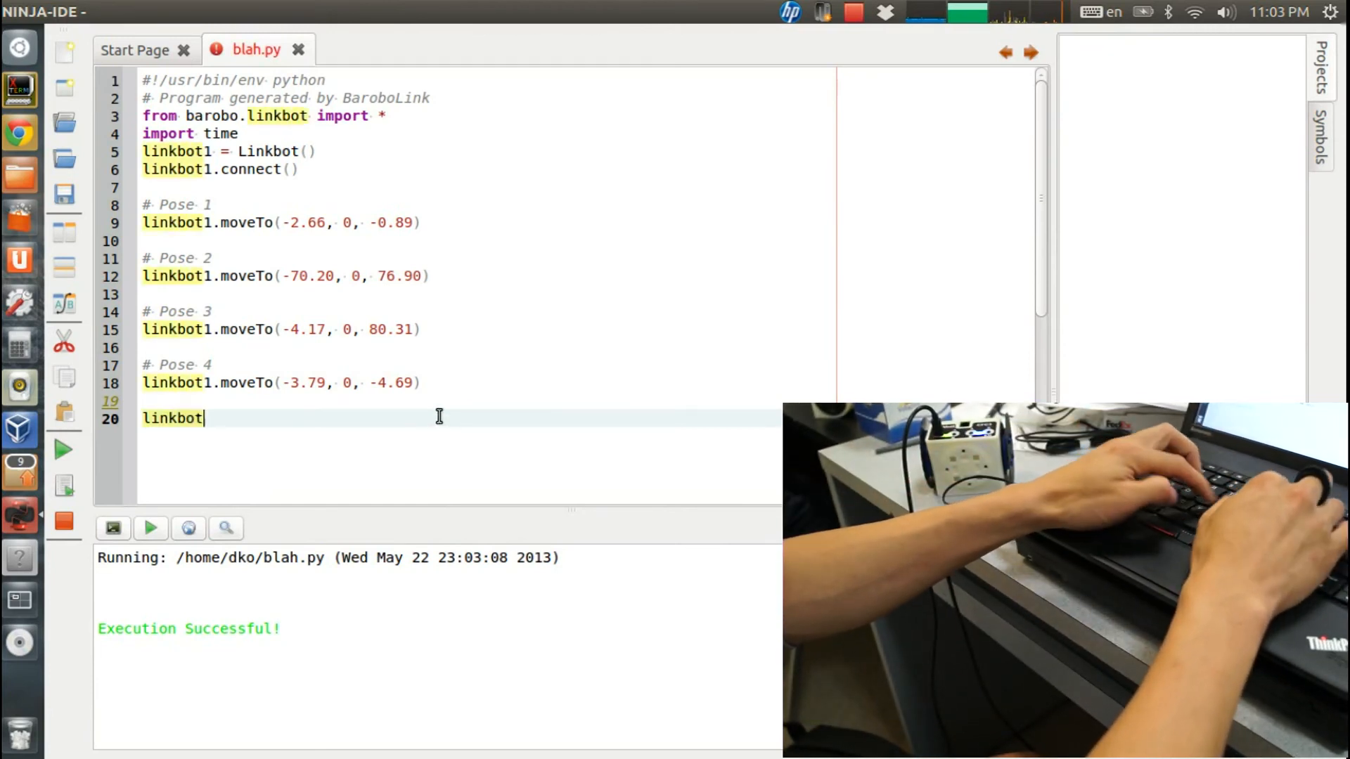
pyautogui.write('1.r')
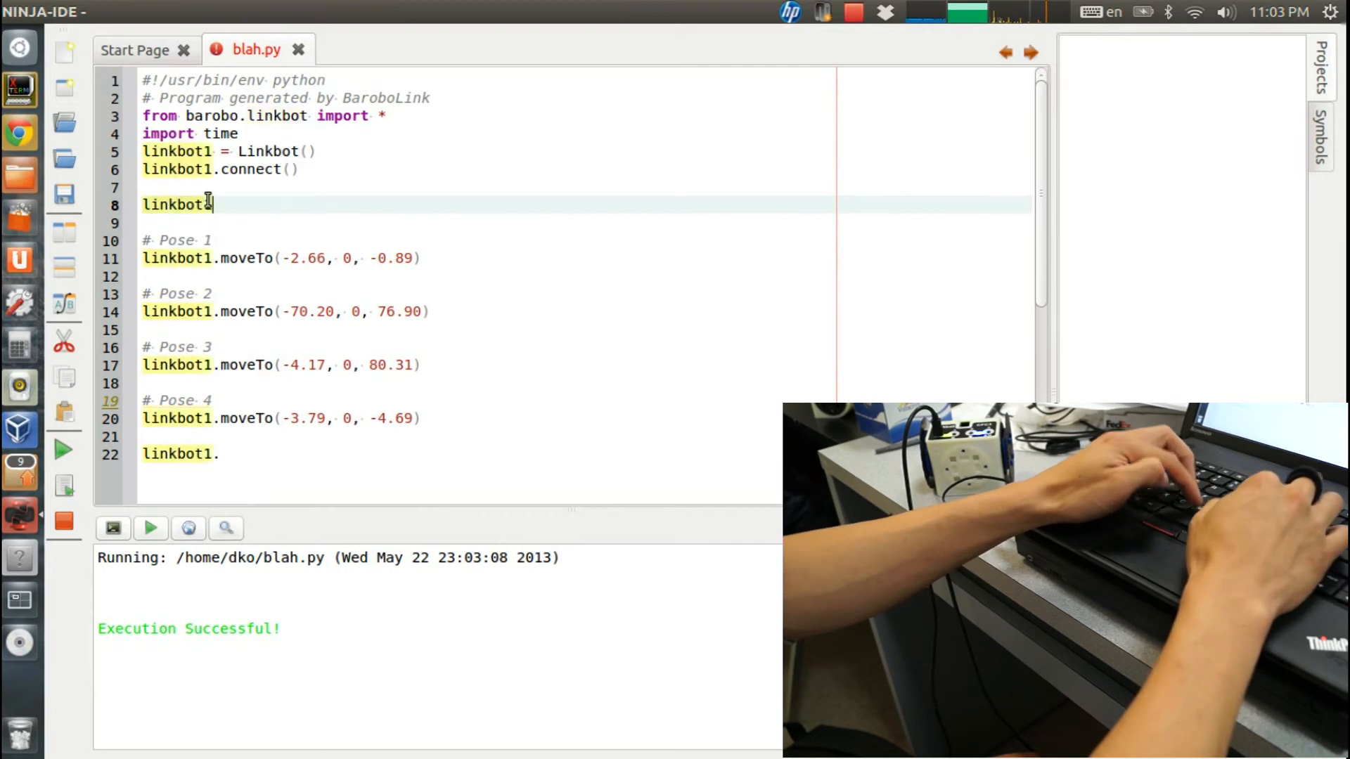
pyautogui.write('recordAg')
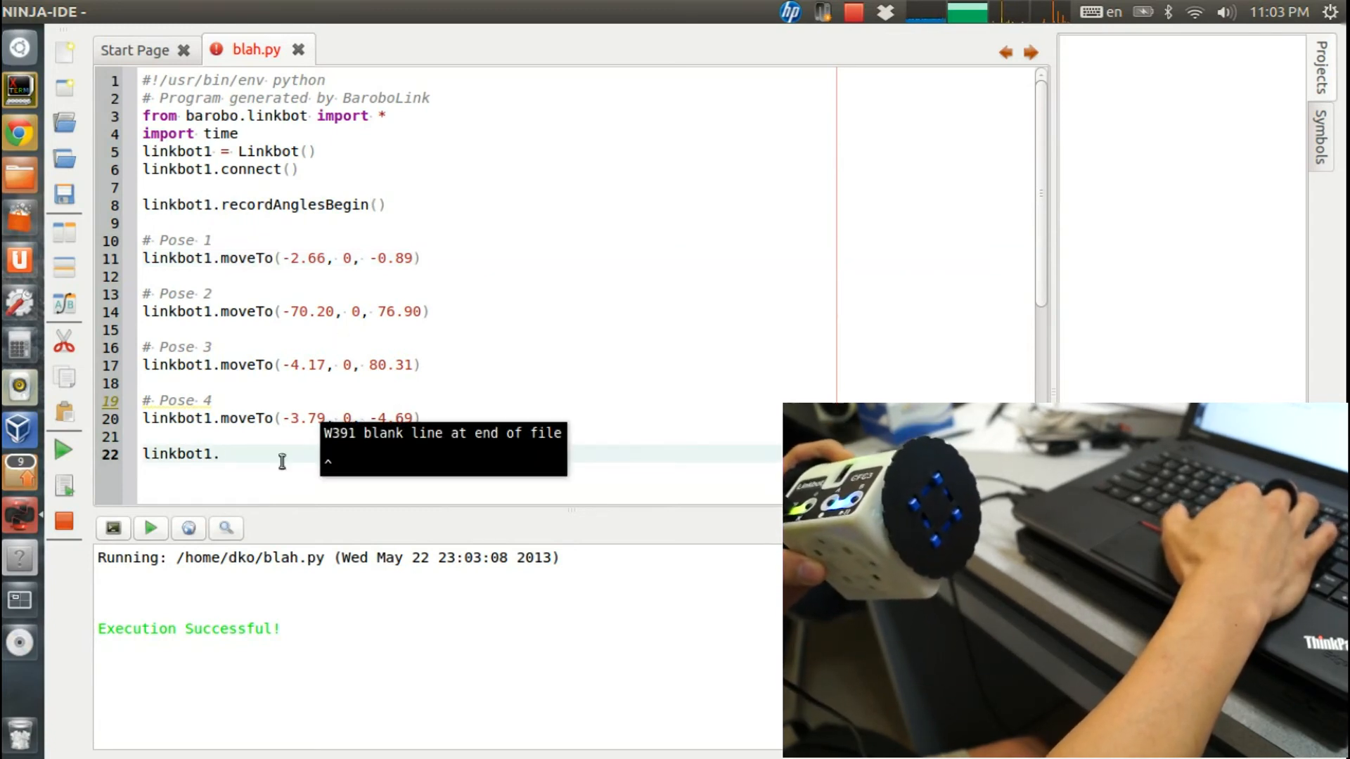
# Step: Append linkbot1.recordAnglesEnd() and linkbot1.recordAnglesPlot() after the pose lines
pyautogui.write('r')
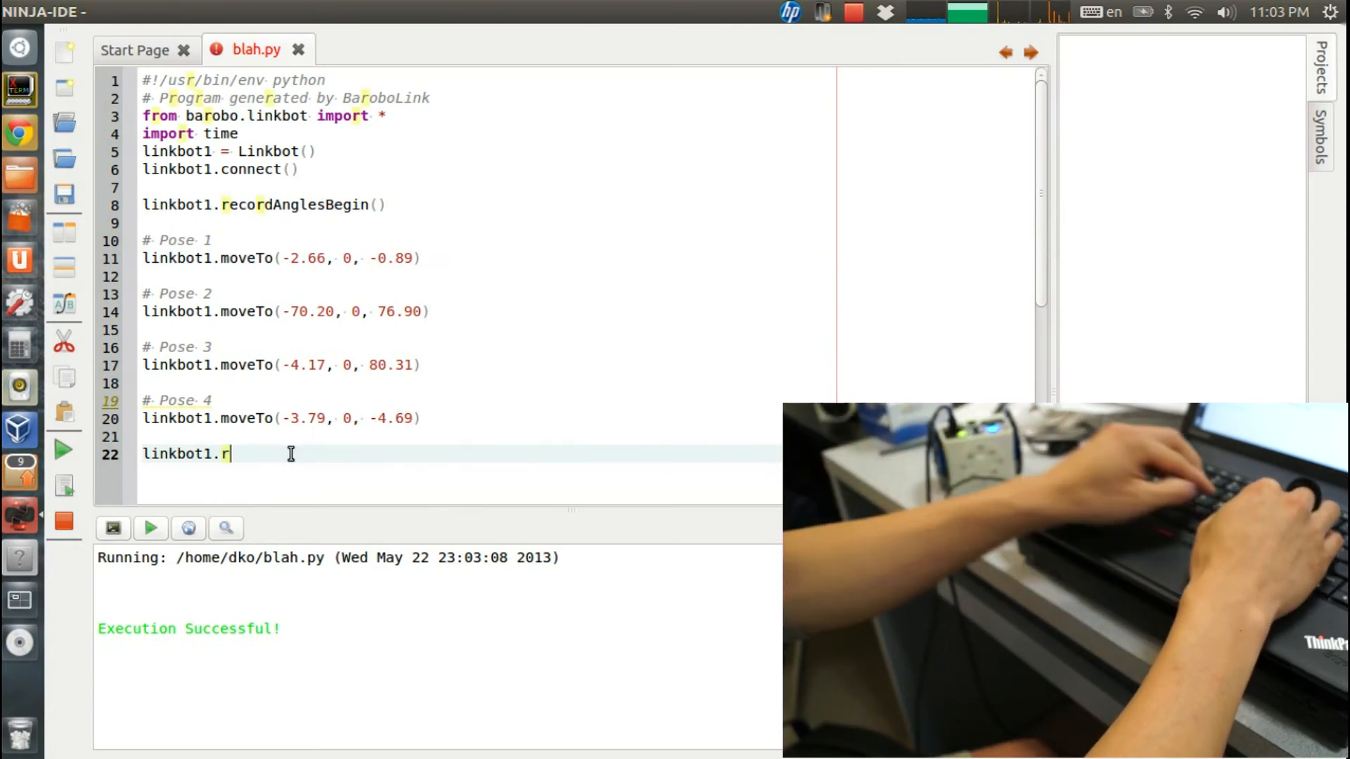
pyautogui.write('ecordAnglesEnd(')
pyautogui.write('lin')
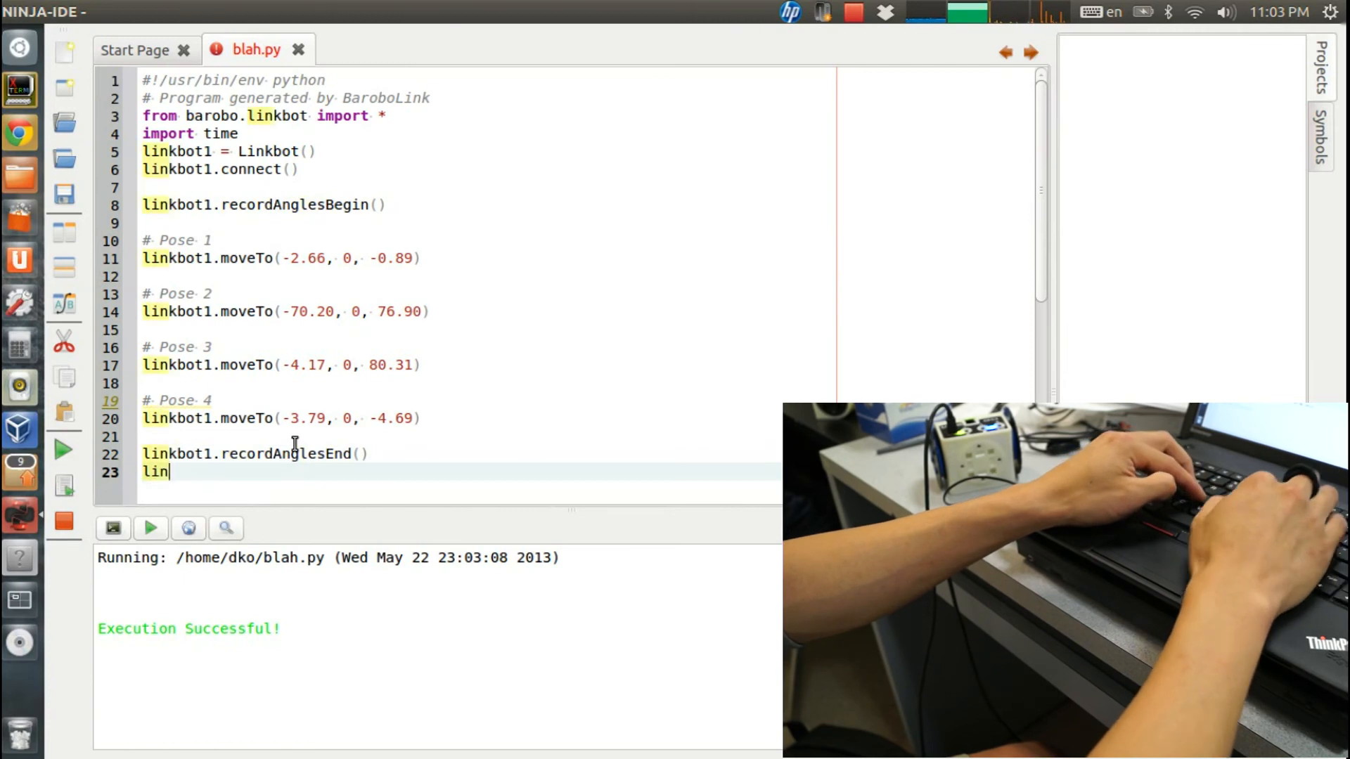
pyautogui.write('kbot1.')
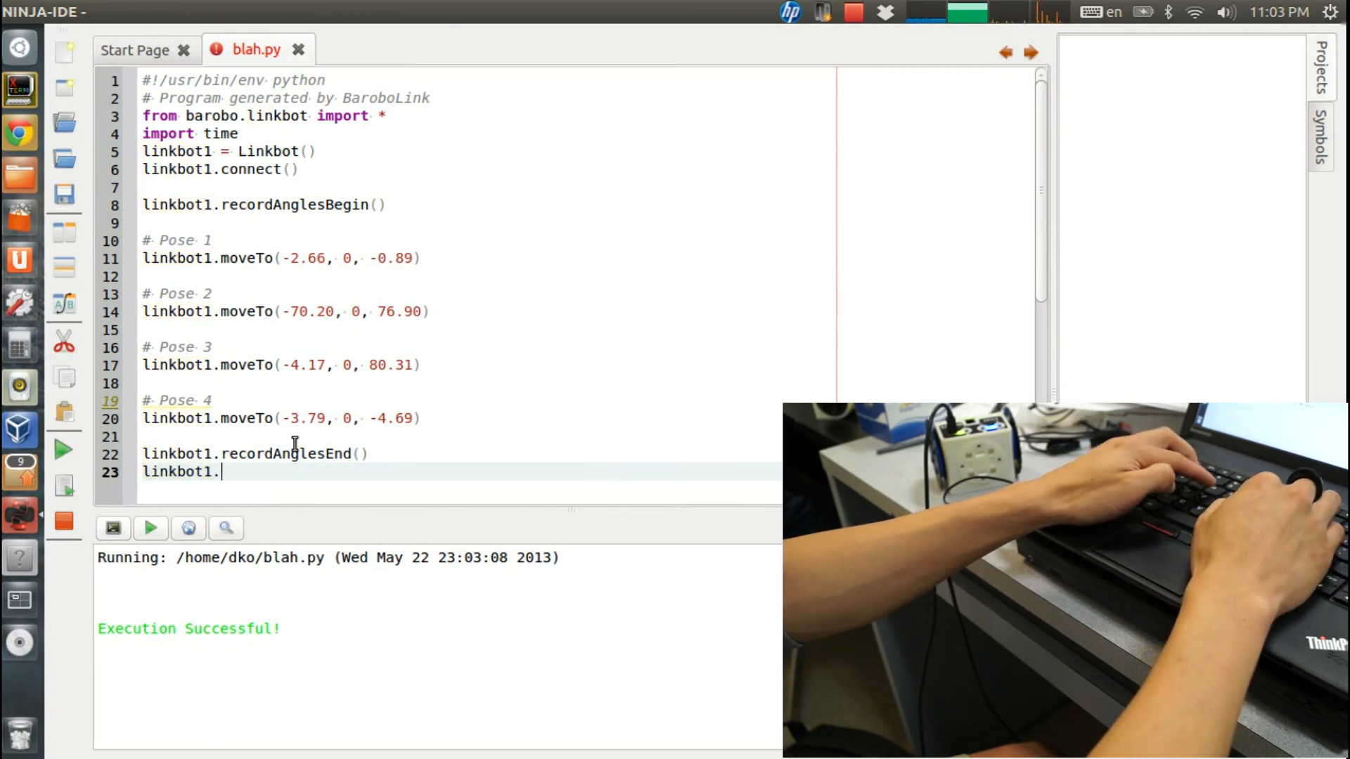
pyautogui.write('recordAnglesPlot(')
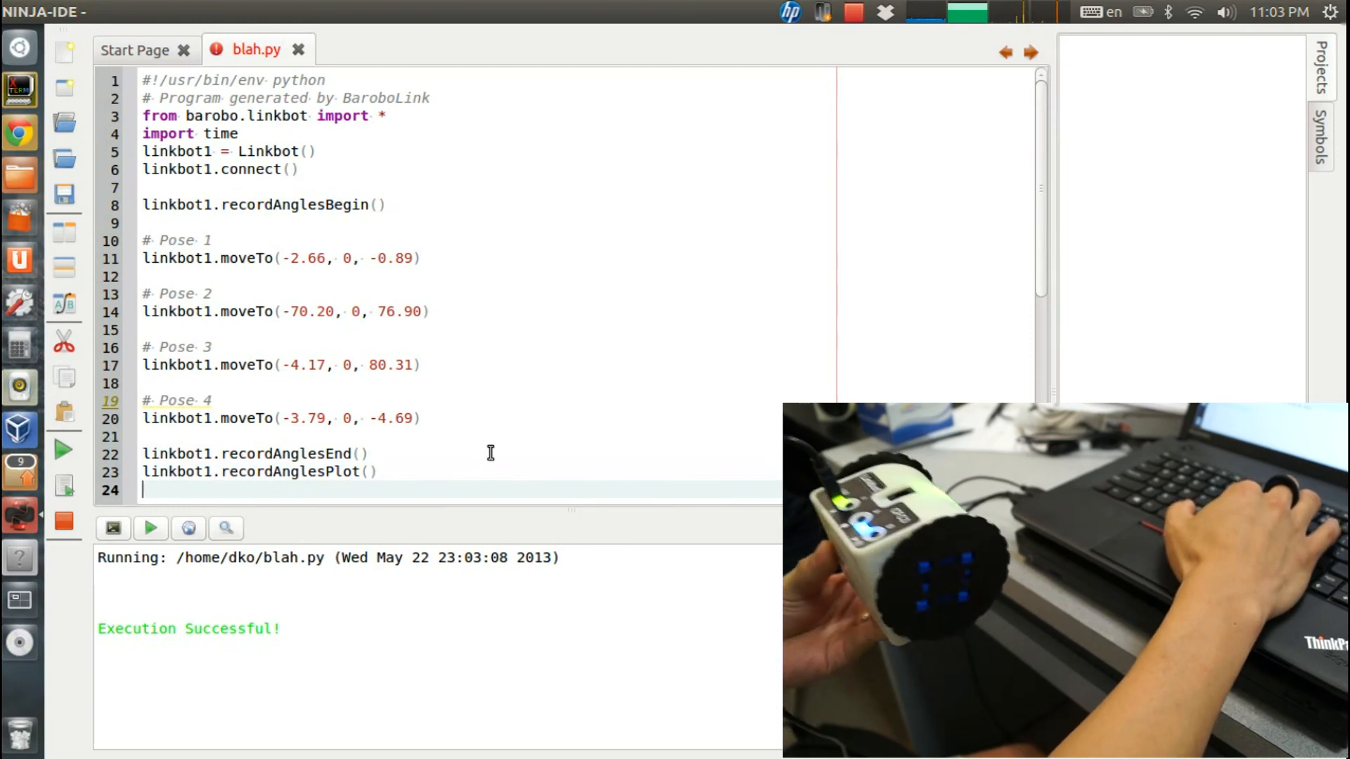
pyautogui.moveTo(177, 212)
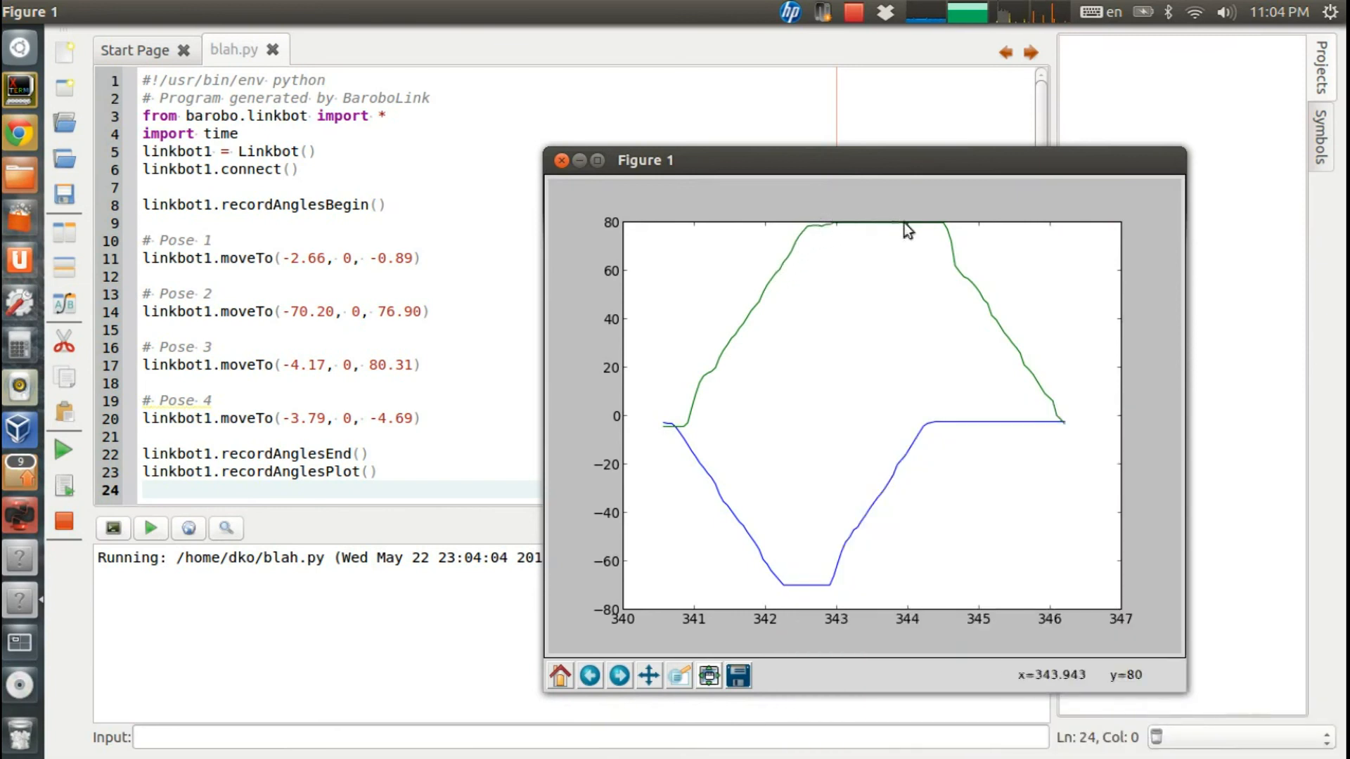
pyautogui.moveTo(627, 645)
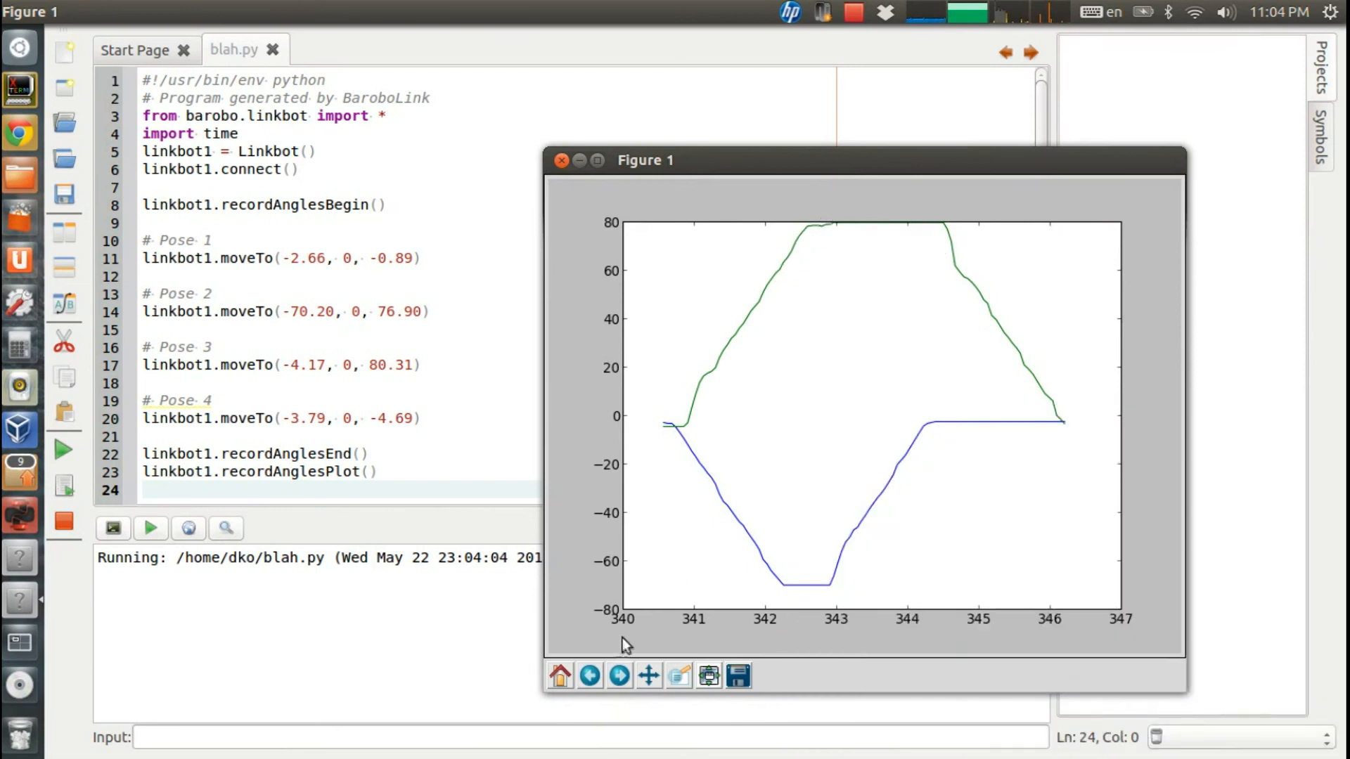
pyautogui.moveTo(1068, 600)
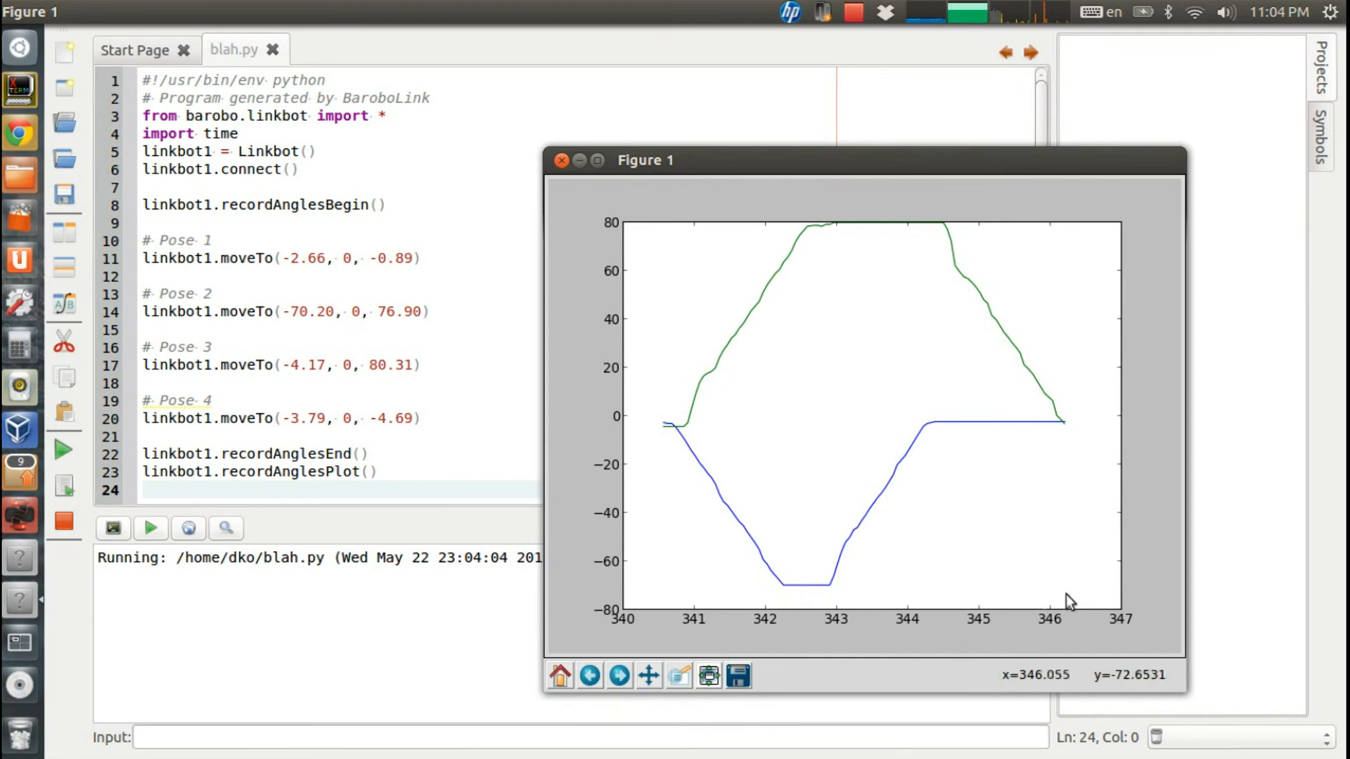
pyautogui.moveTo(674, 619)
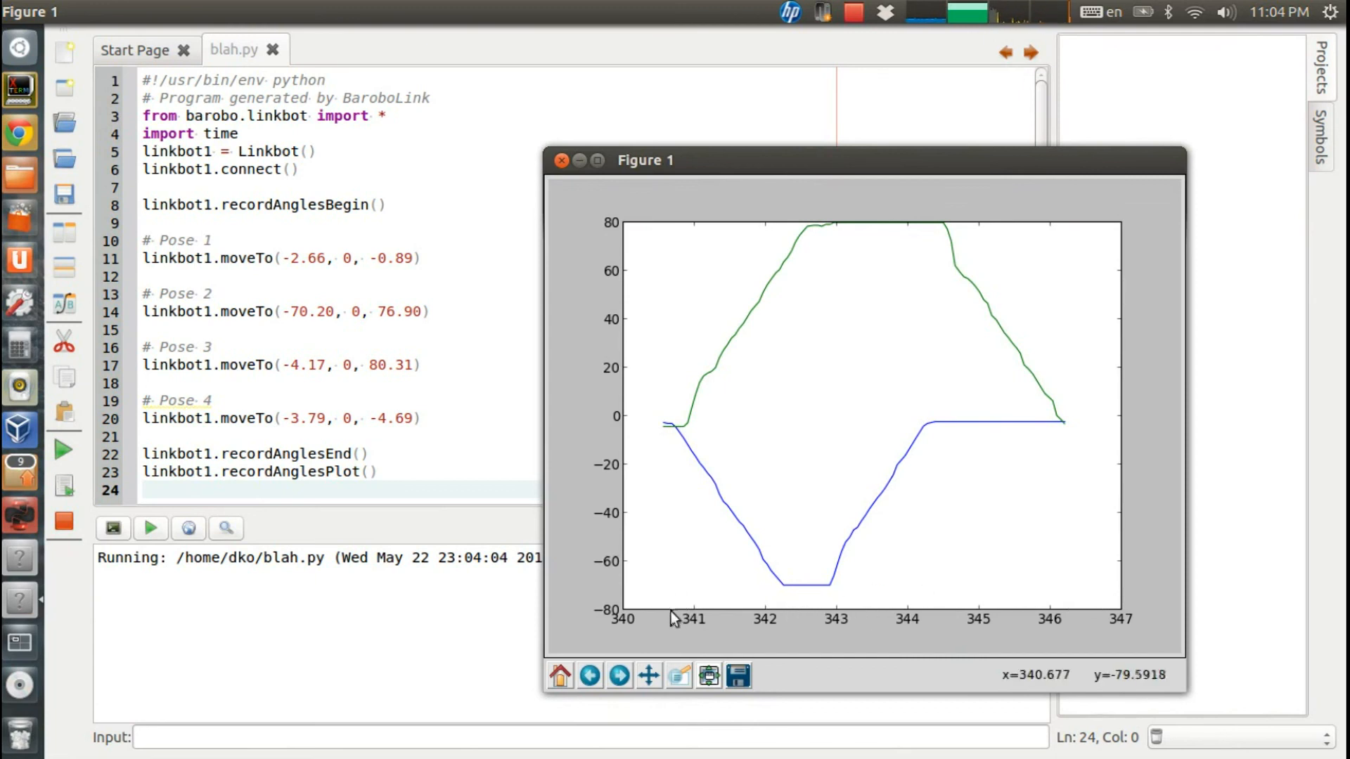
pyautogui.moveTo(672, 614)
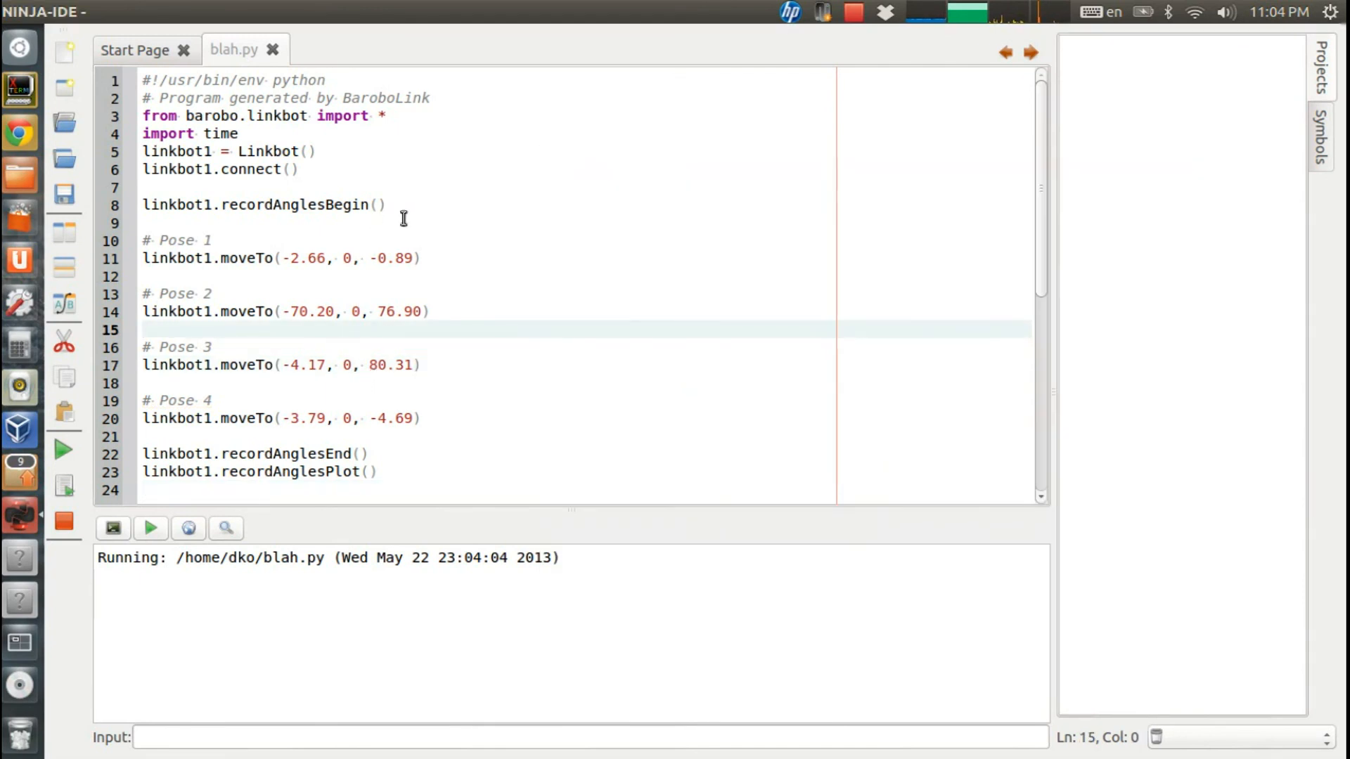
pyautogui.moveTo(461, 229)
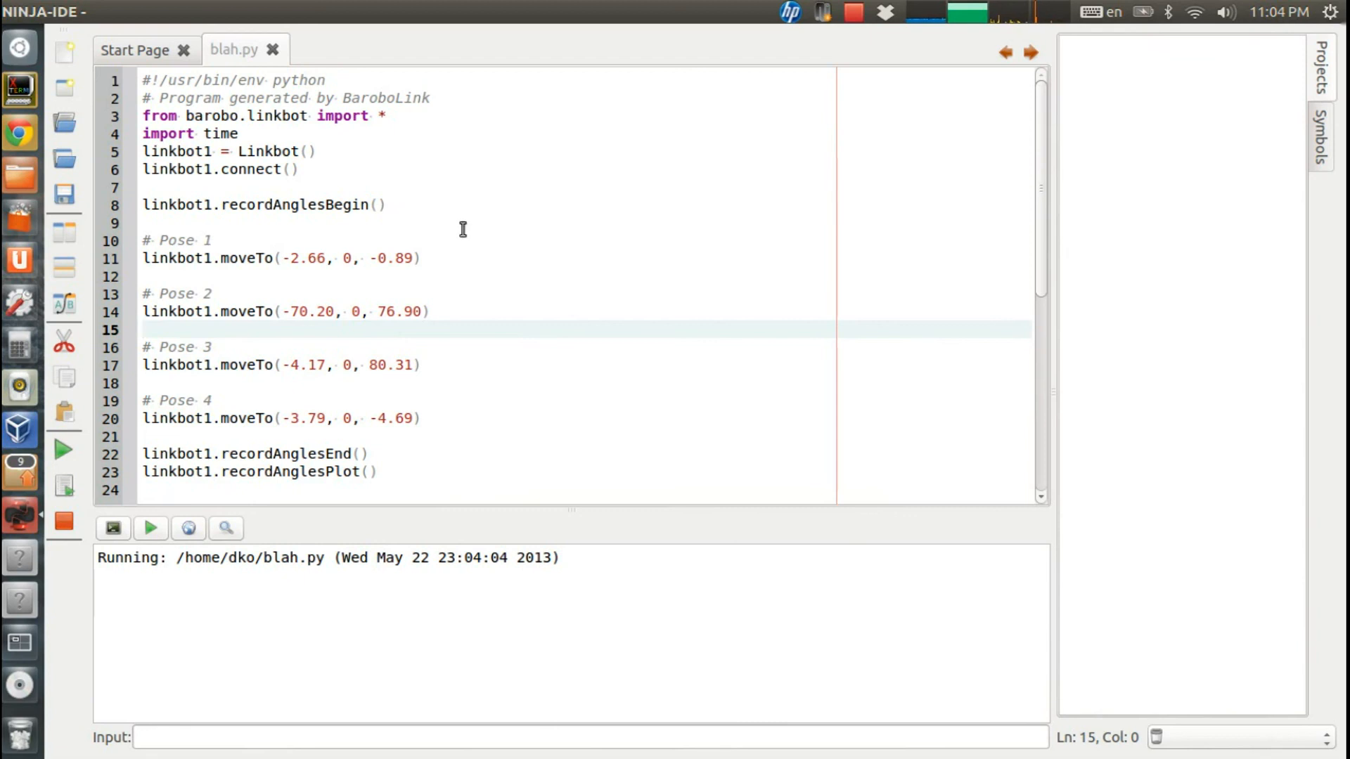
pyautogui.moveTo(248, 353)
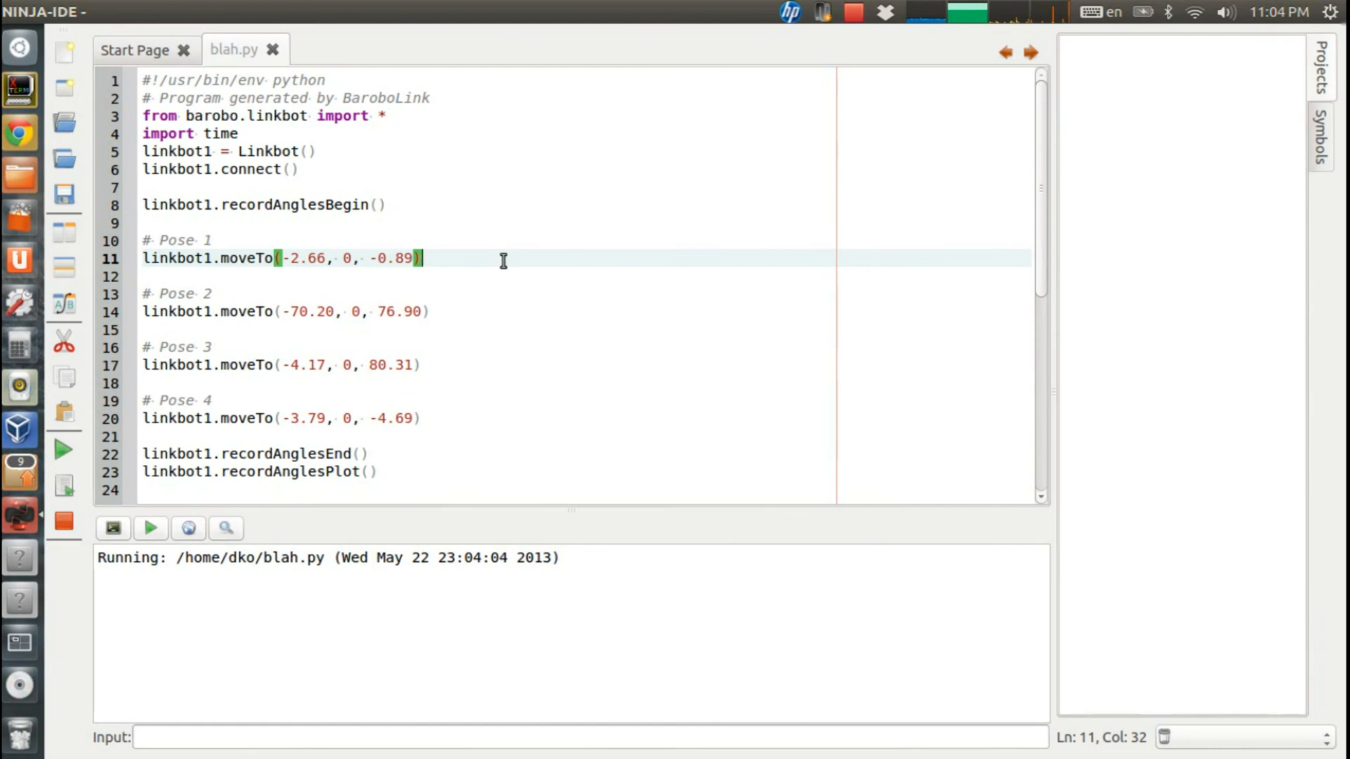
pyautogui.moveTo(515, 270)
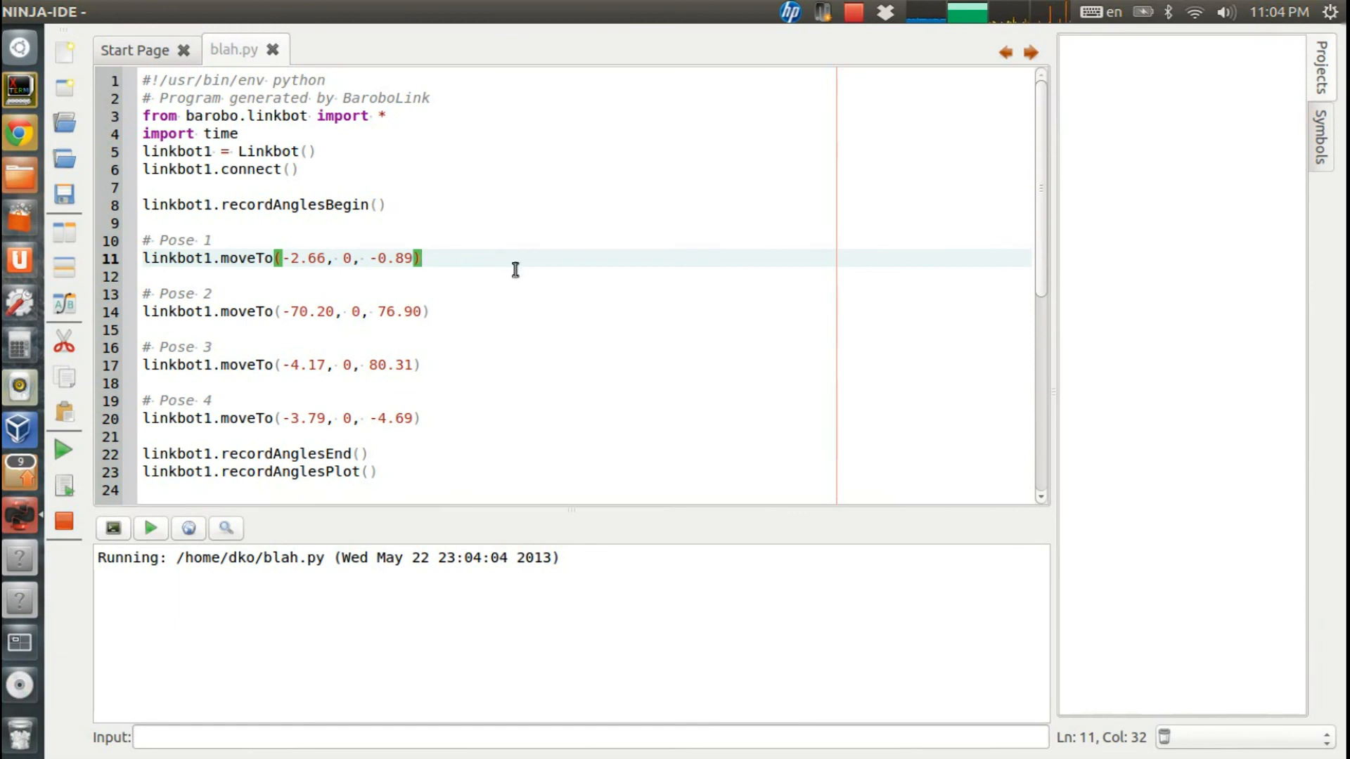